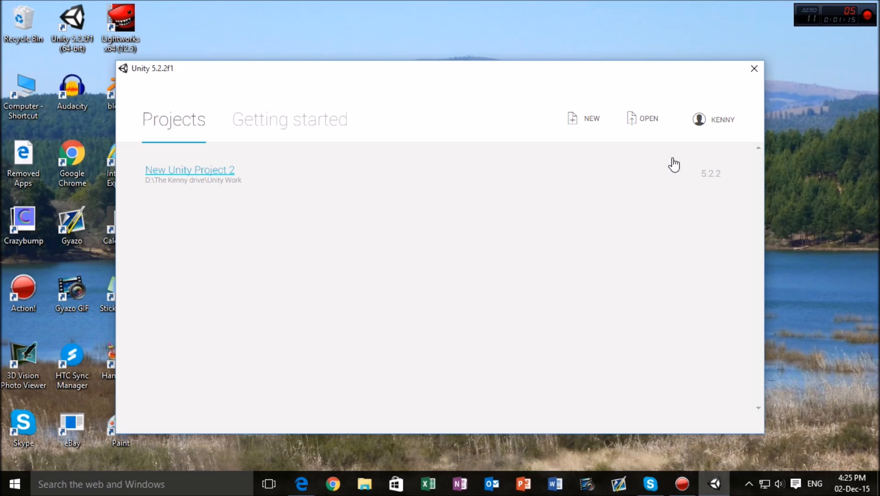
pyautogui.moveTo(681, 171)
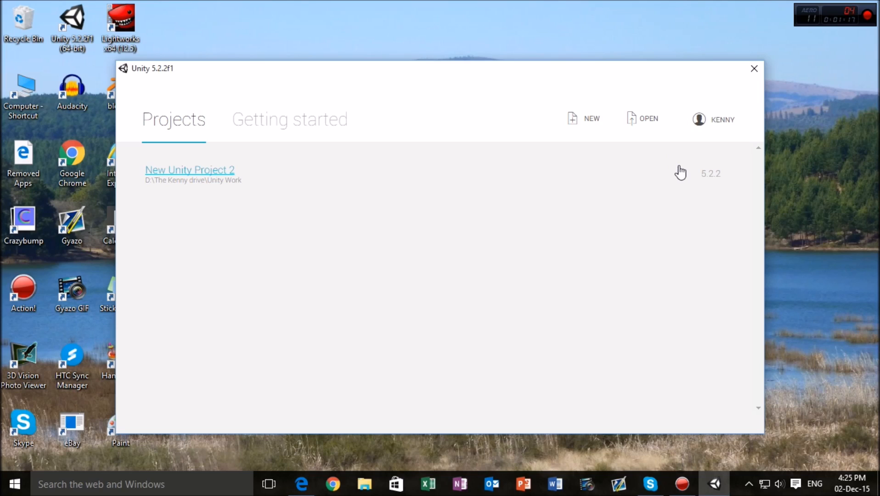
pyautogui.moveTo(290, 120)
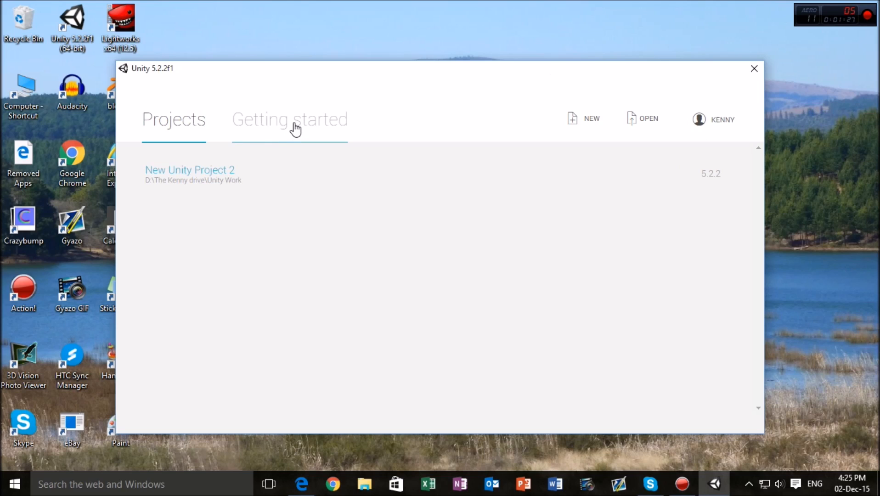
# Step: Glance at the getting-started video, return to the project list and start a new project
pyautogui.click(290, 120)
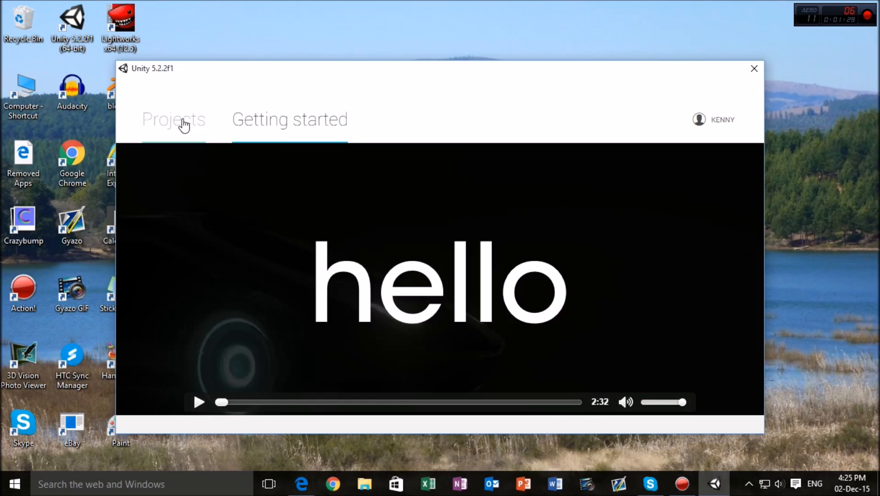
pyautogui.click(174, 120)
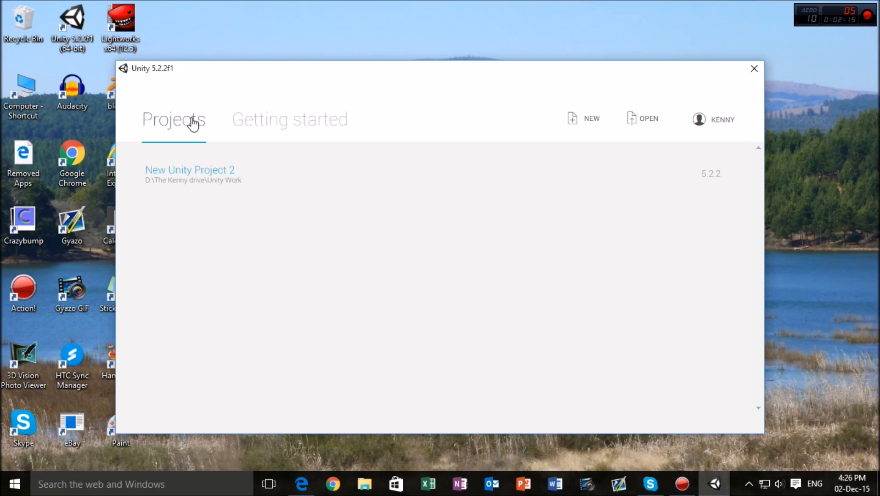
pyautogui.moveTo(578, 122)
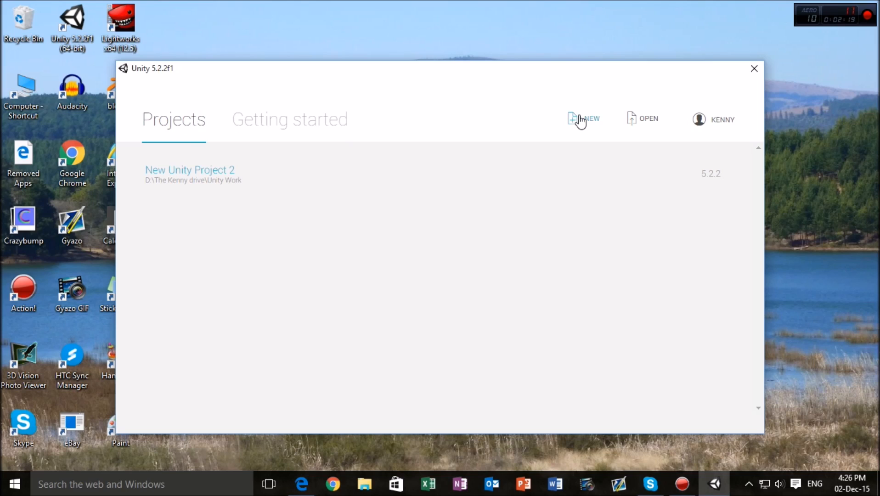
pyautogui.click(584, 119)
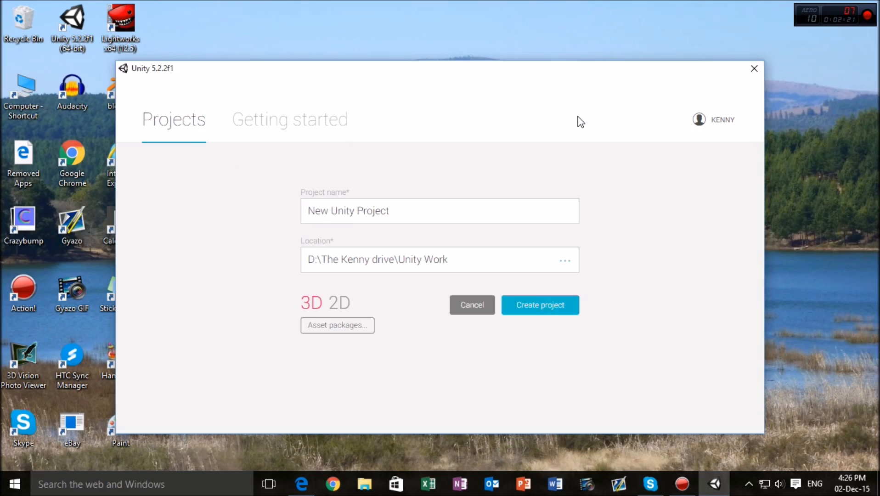
# Step: Name the new project 'Bullets', keeping 3D and the Unity Work location
pyautogui.click(515, 211)
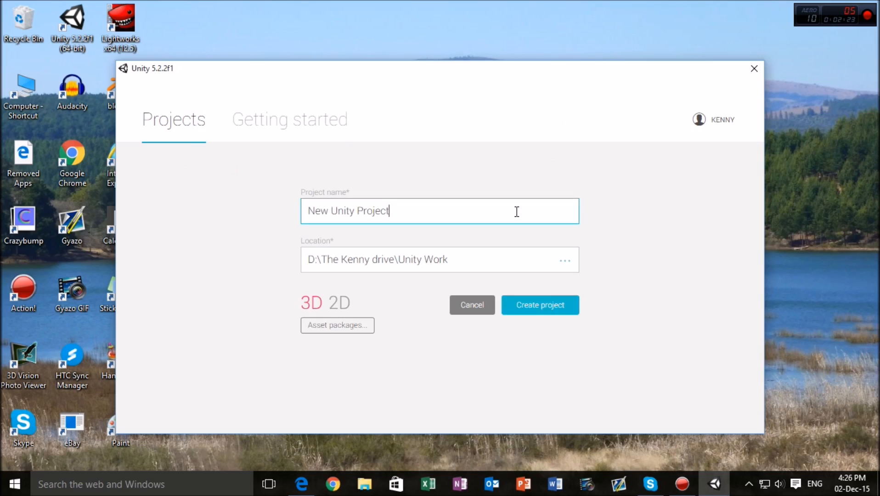
pyautogui.press('ctrl+a')
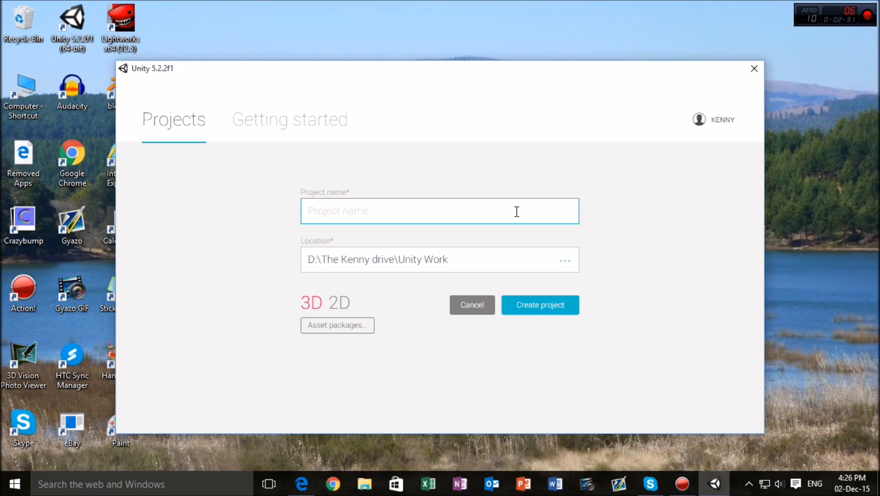
pyautogui.write('B')
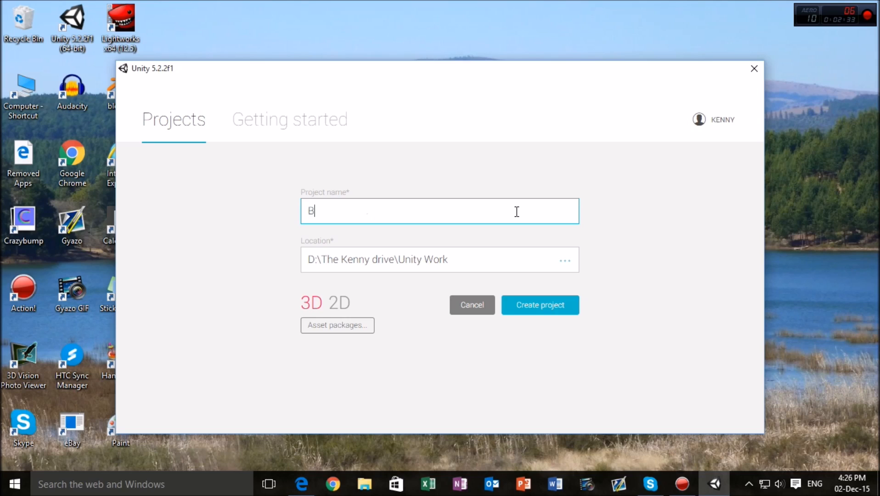
pyautogui.write('ullets')
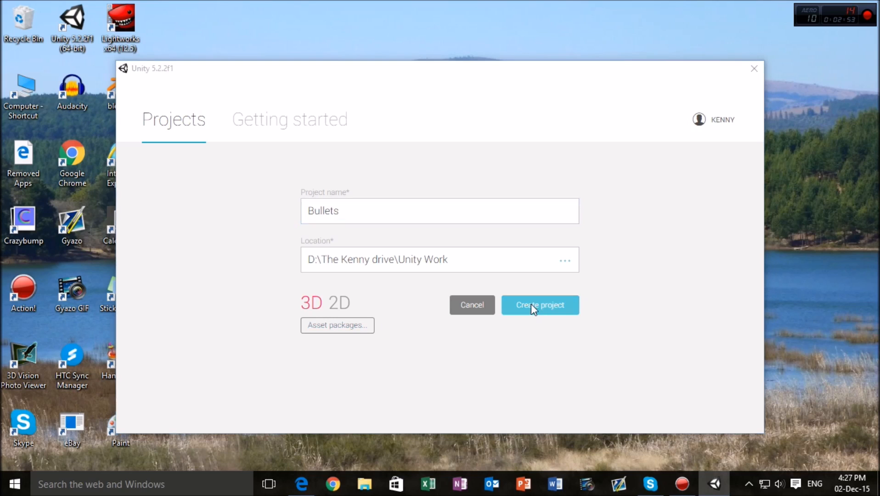
# Step: Create the Bullets project and compare the Scene view with the Game camera preview
pyautogui.click(539, 305)
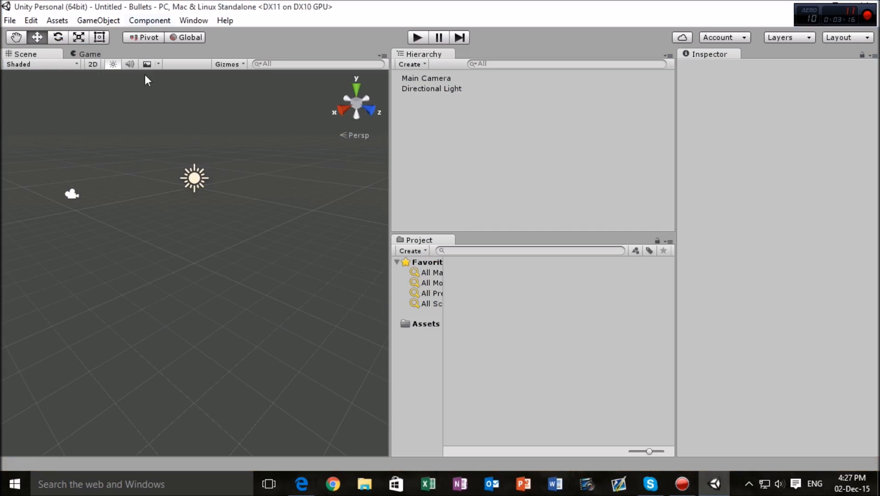
pyautogui.moveTo(80, 56)
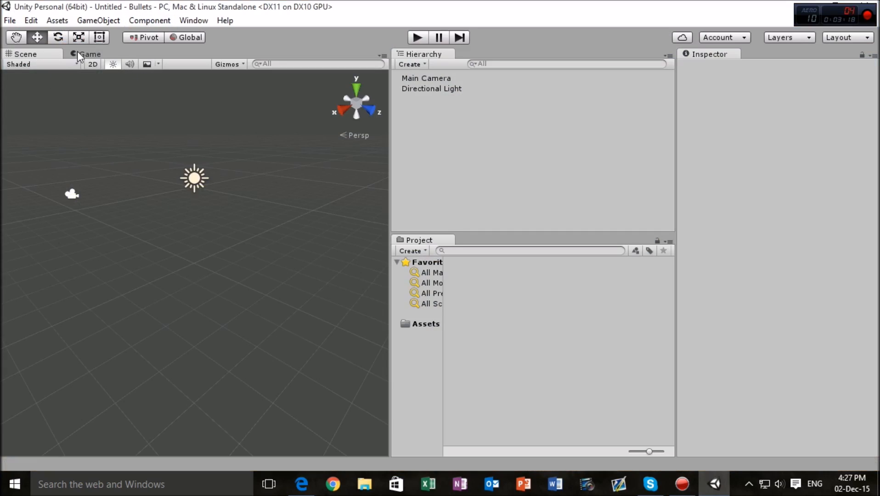
pyautogui.click(89, 53)
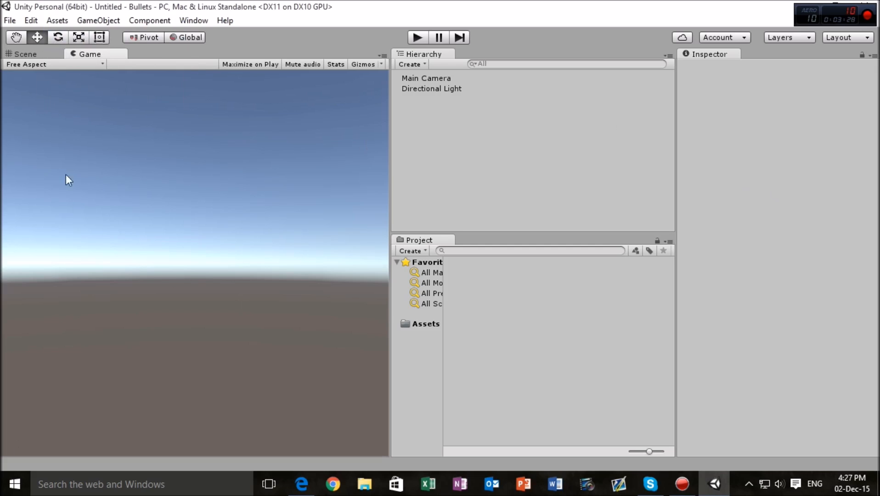
pyautogui.click(25, 53)
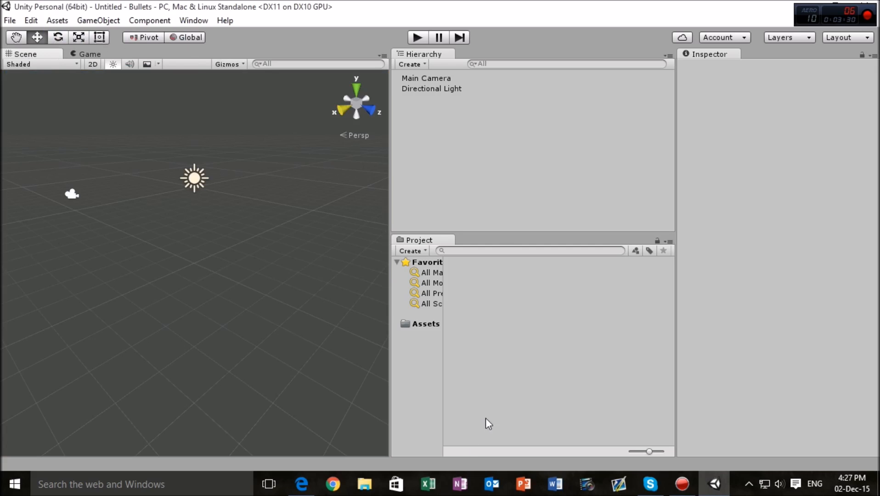
pyautogui.moveTo(404, 142)
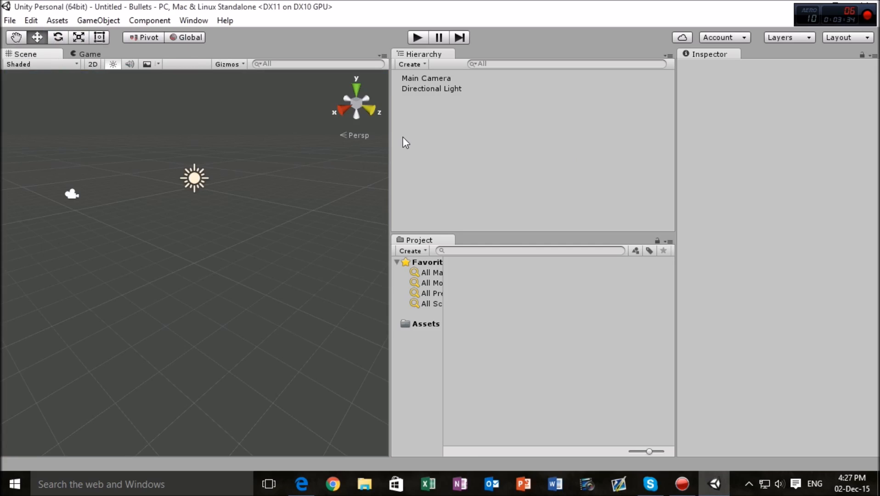
pyautogui.moveTo(164, 76)
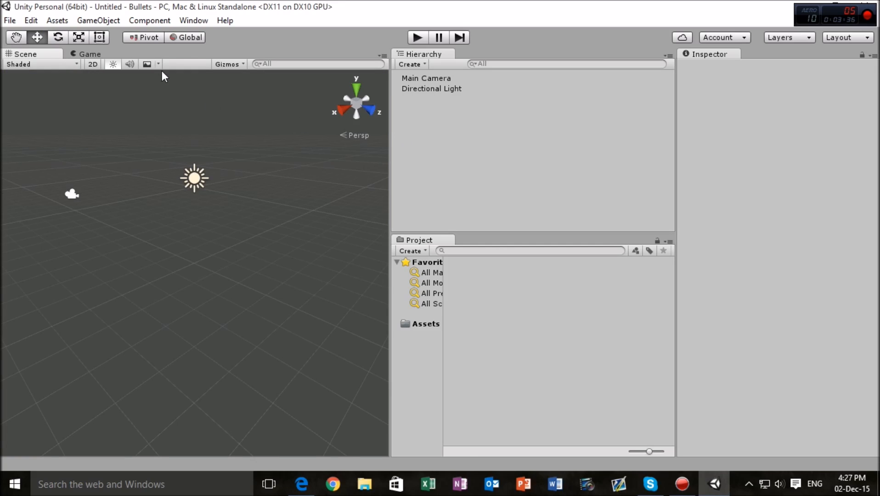
pyautogui.moveTo(468, 234)
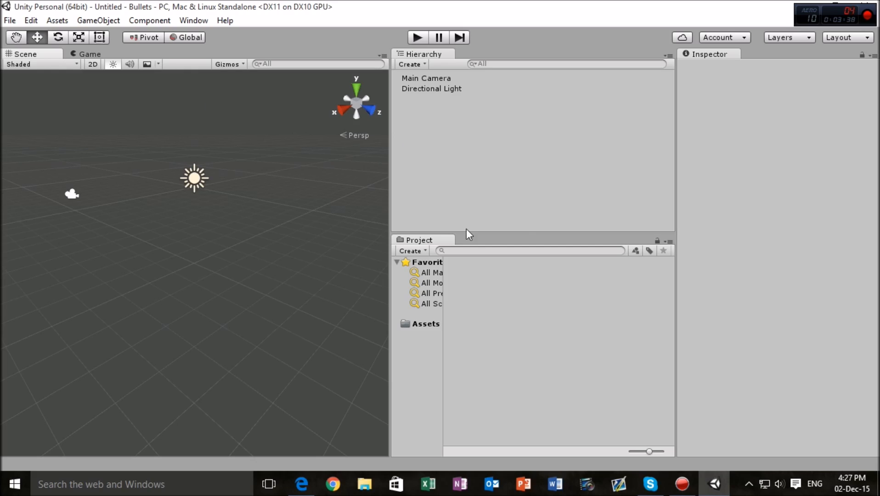
pyautogui.moveTo(75, 50)
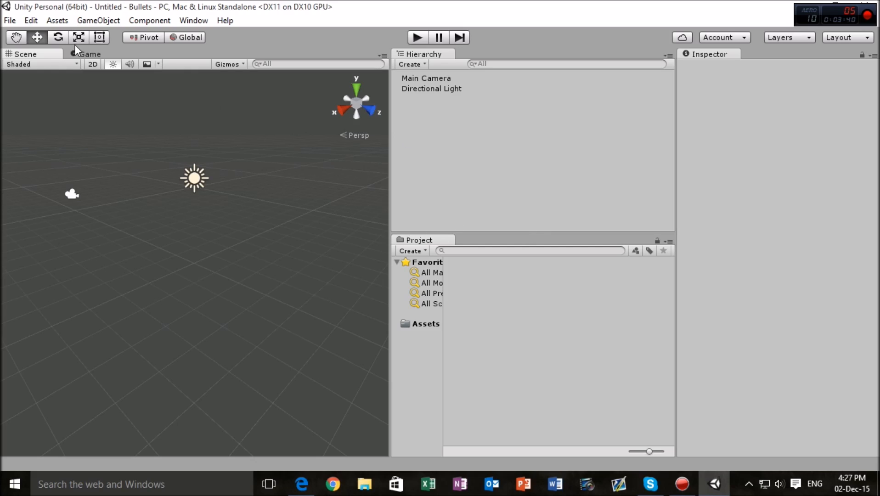
pyautogui.moveTo(846, 48)
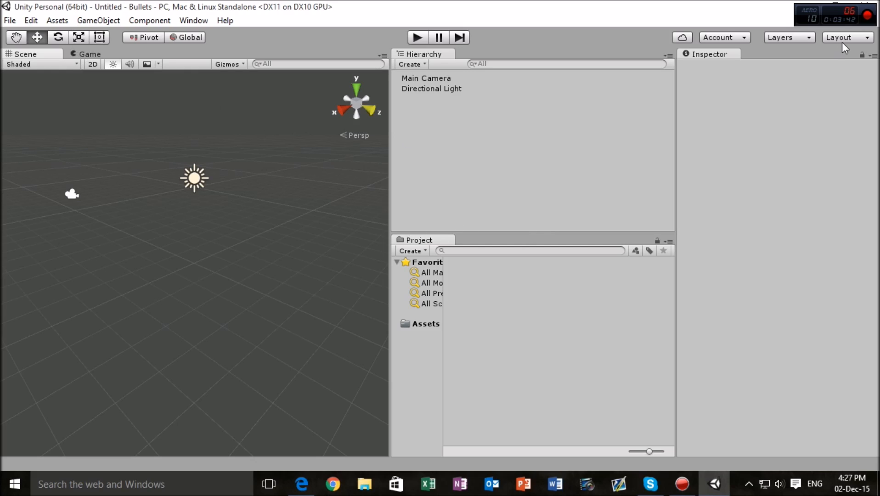
pyautogui.moveTo(362, 147)
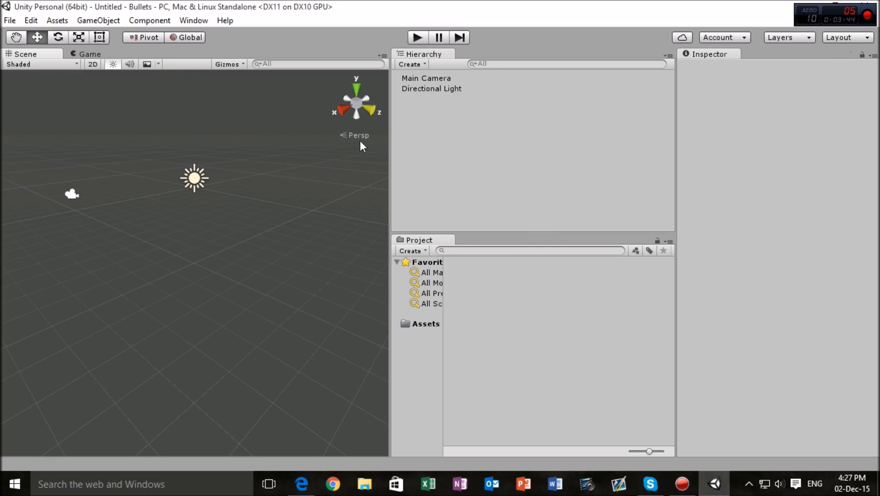
pyautogui.click(89, 54)
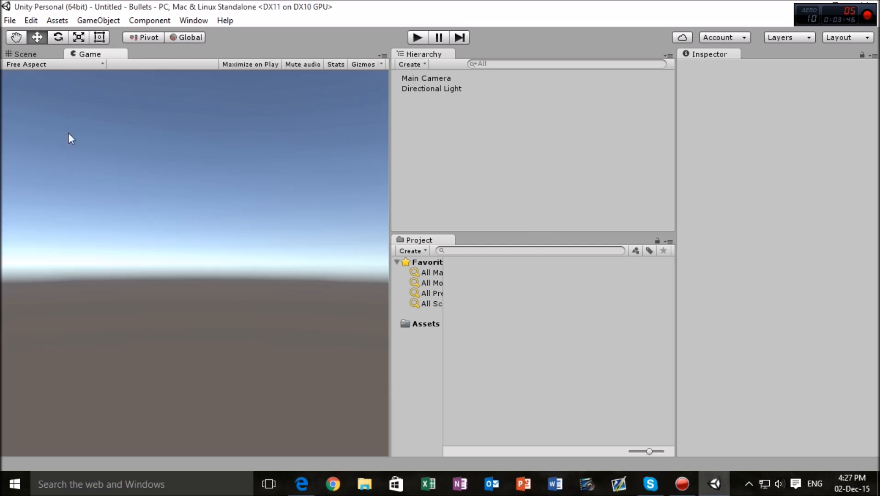
pyautogui.moveTo(142, 445)
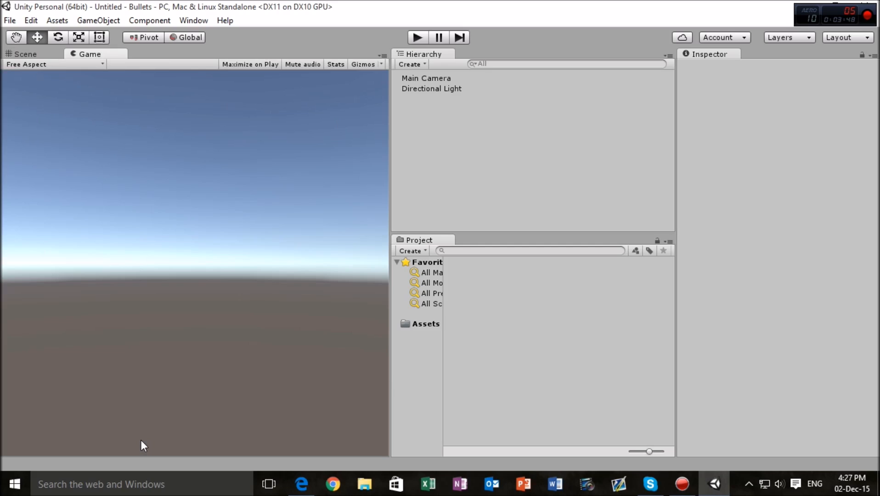
pyautogui.moveTo(852, 45)
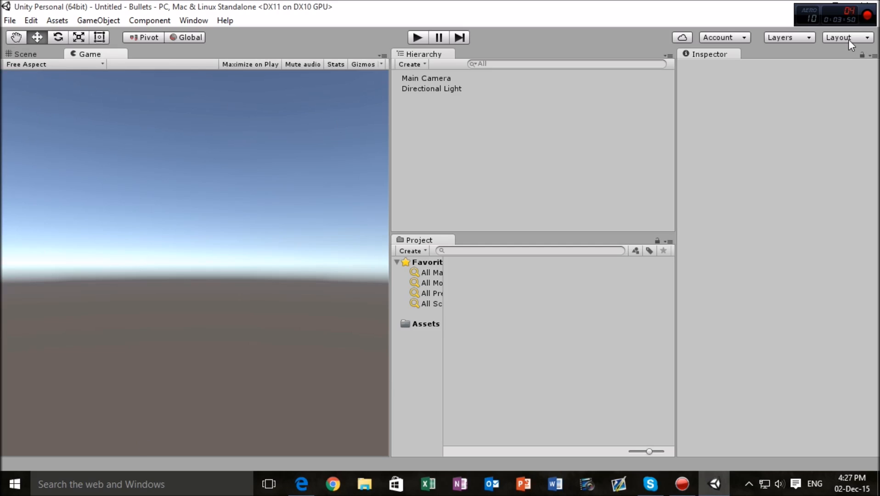
# Step: Switch the editor to the 2 by 3 layout and return to the Scene view
pyautogui.click(844, 37)
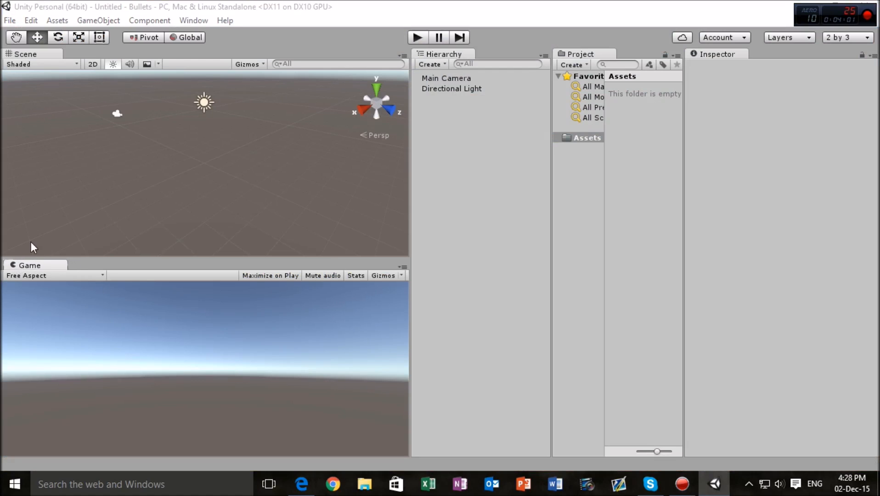
pyautogui.click(90, 54)
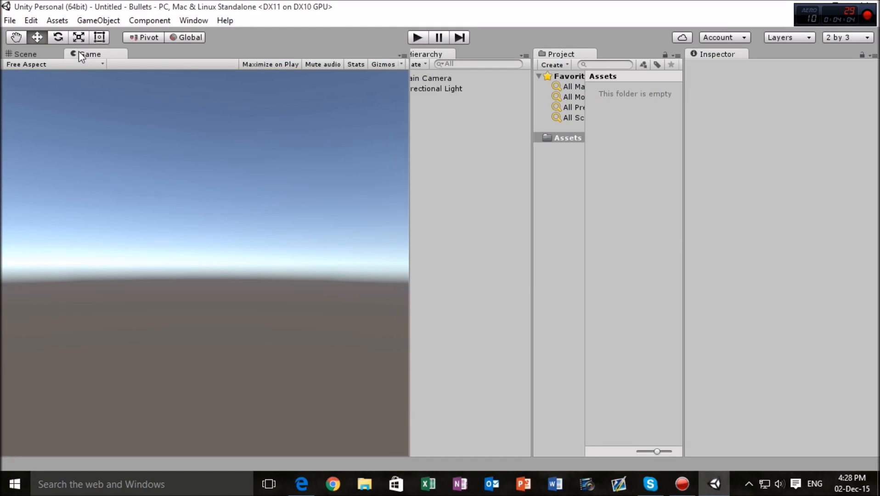
pyautogui.moveTo(109, 53)
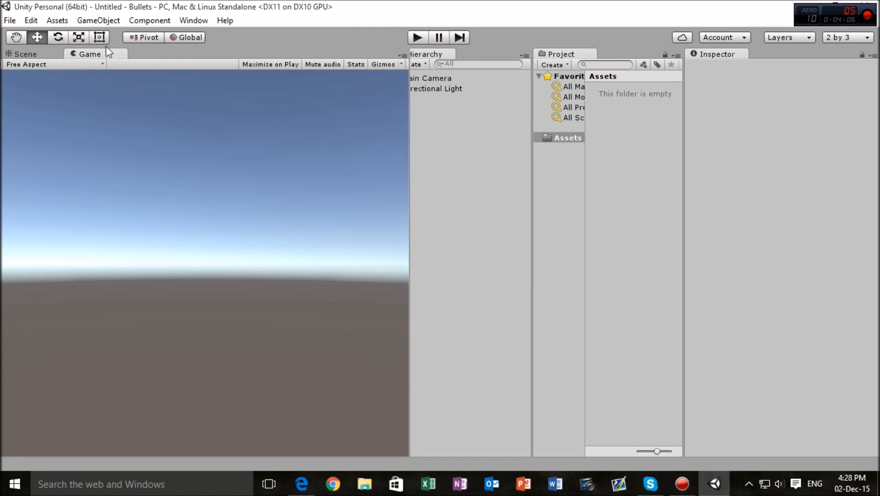
pyautogui.moveTo(245, 157)
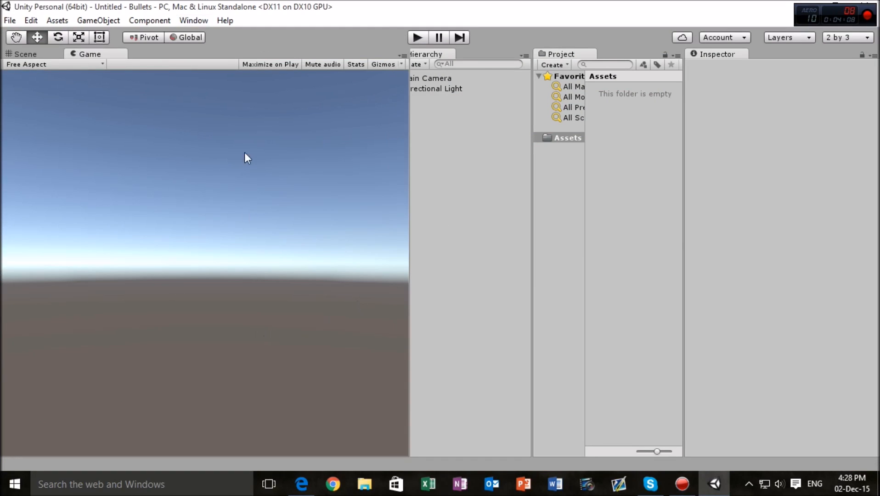
pyautogui.moveTo(411, 123)
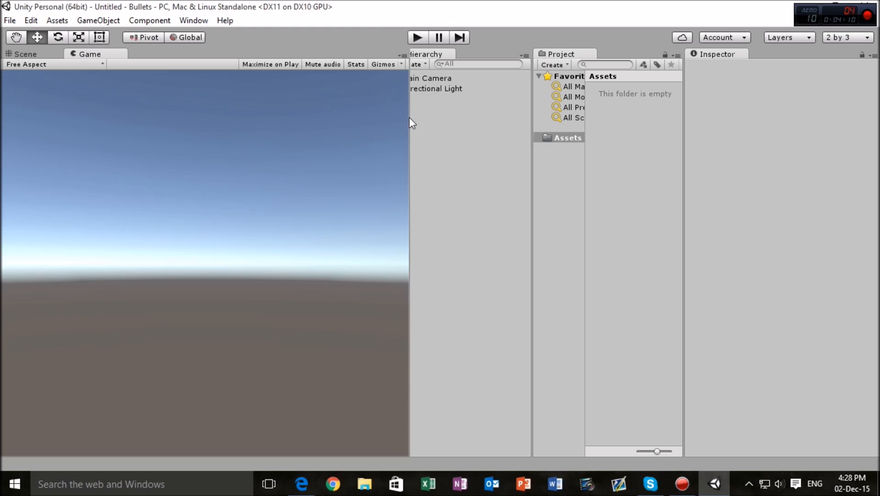
pyautogui.moveTo(29, 58)
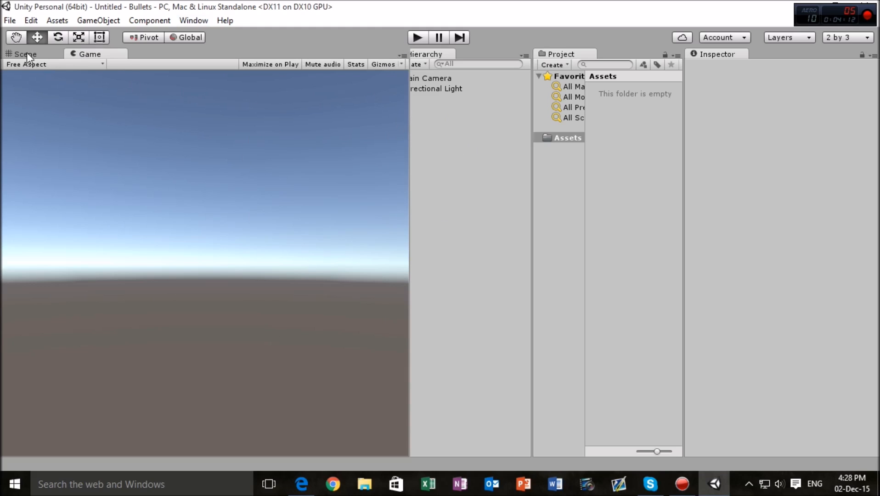
pyautogui.click(25, 53)
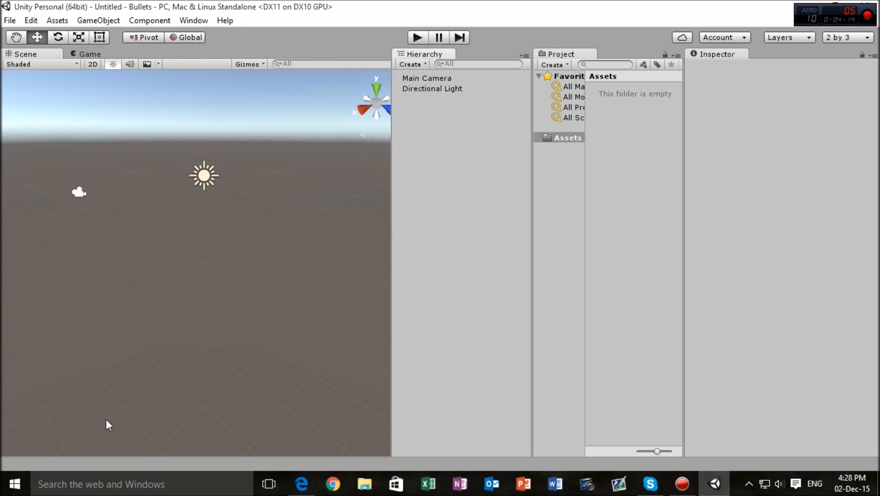
pyautogui.moveTo(454, 102)
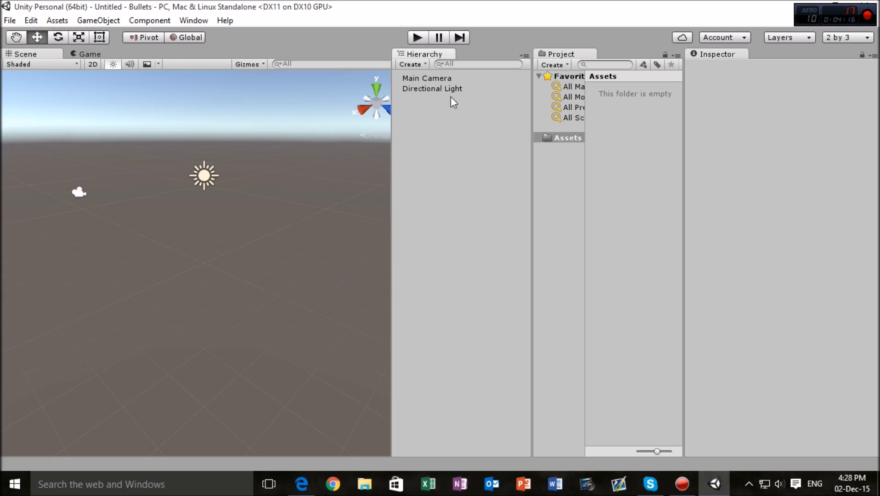
pyautogui.moveTo(477, 100)
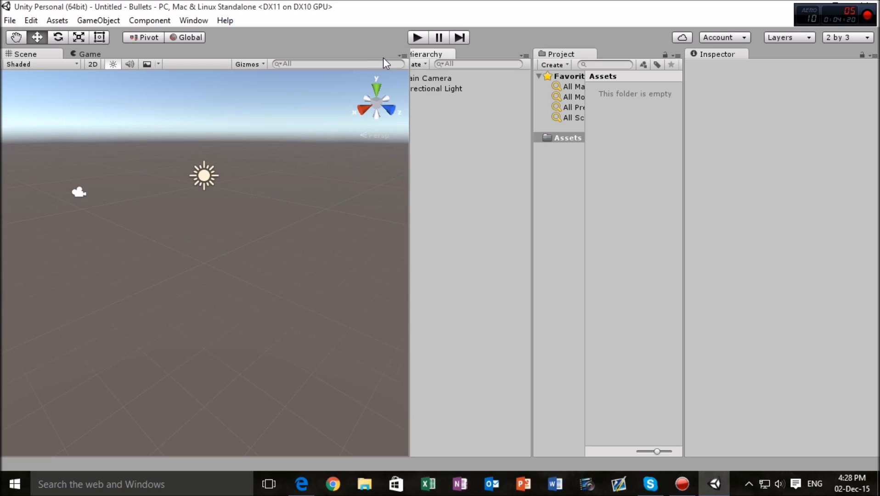
# Step: Inspect the Main Camera and Directional Light properties without changing them
pyautogui.click(426, 78)
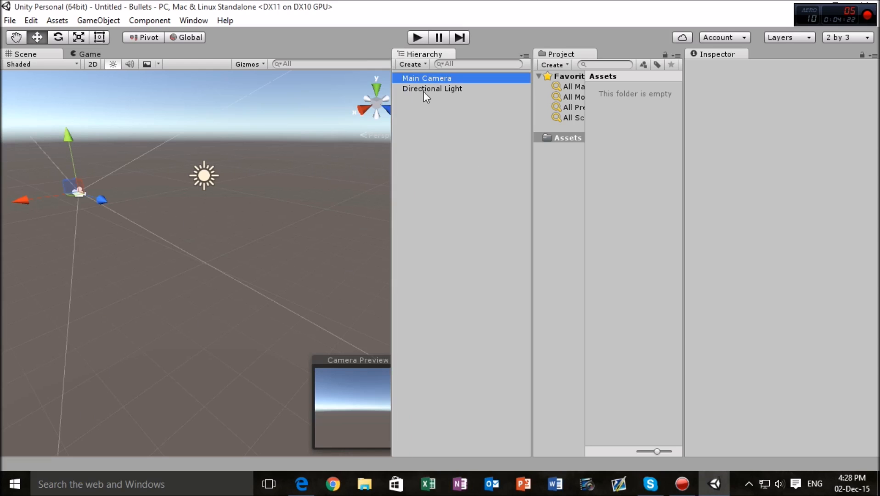
pyautogui.click(427, 78)
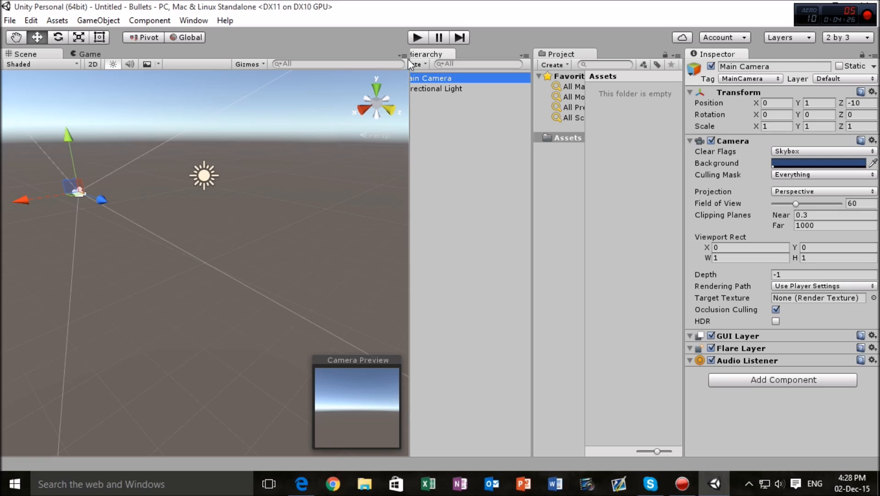
pyautogui.moveTo(437, 89)
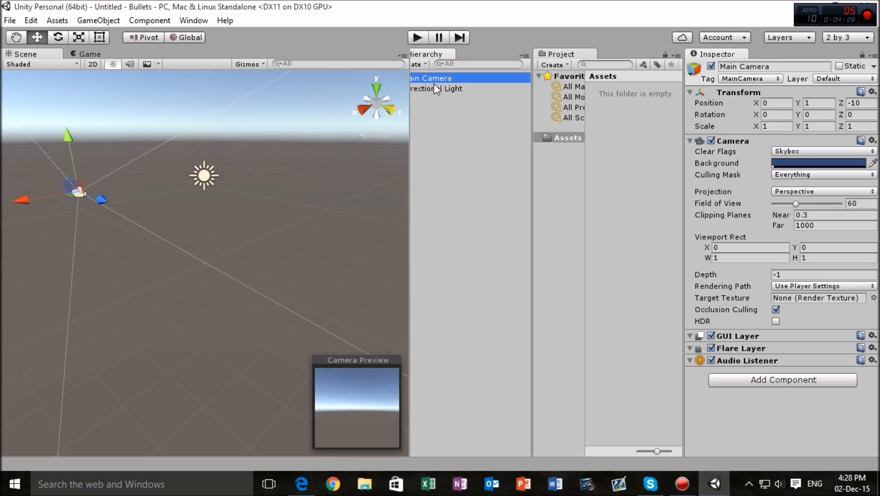
pyautogui.click(436, 89)
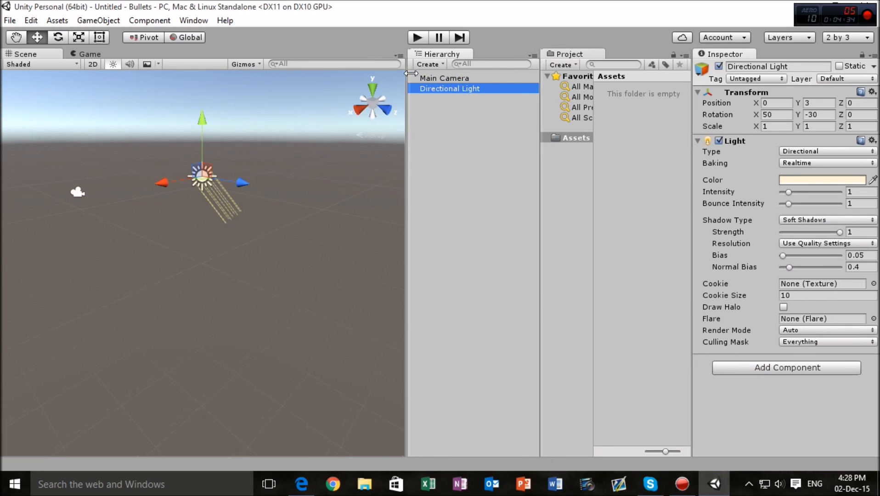
pyautogui.click(460, 162)
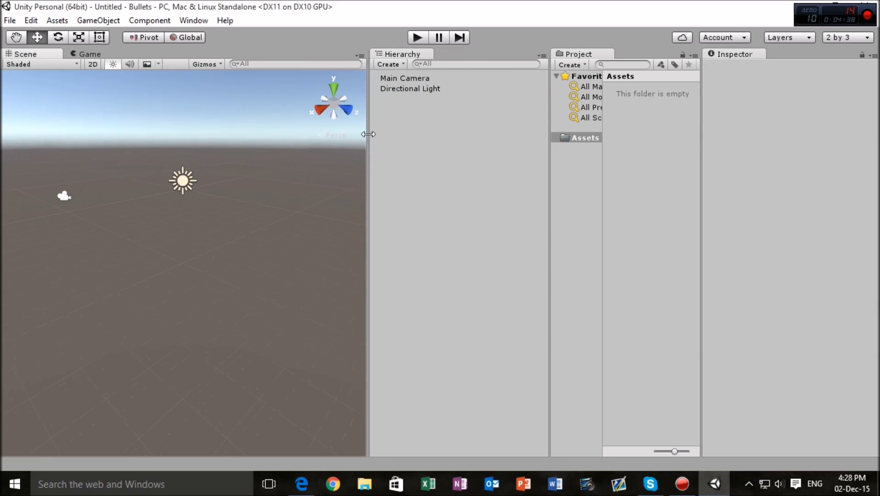
# Step: Reselect the Main Camera and check its view in the Game preview, returning to Scene
pyautogui.click(405, 78)
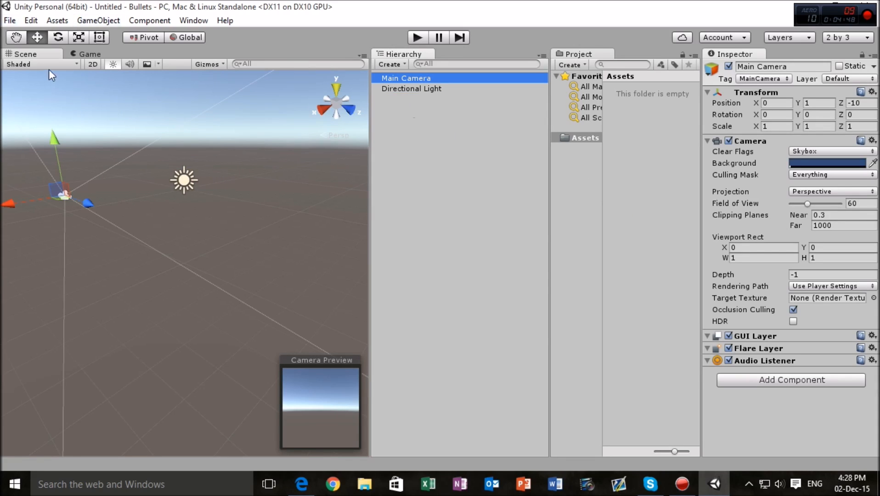
pyautogui.click(89, 54)
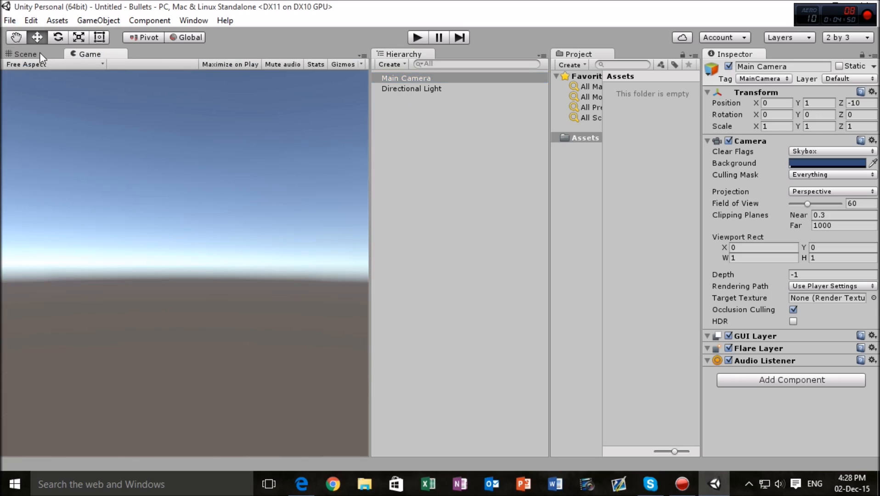
pyautogui.click(412, 88)
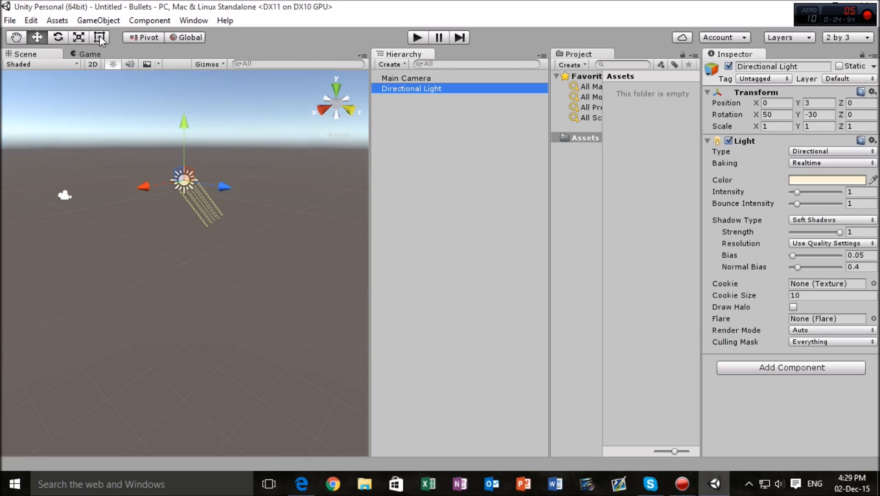
pyautogui.moveTo(125, 145)
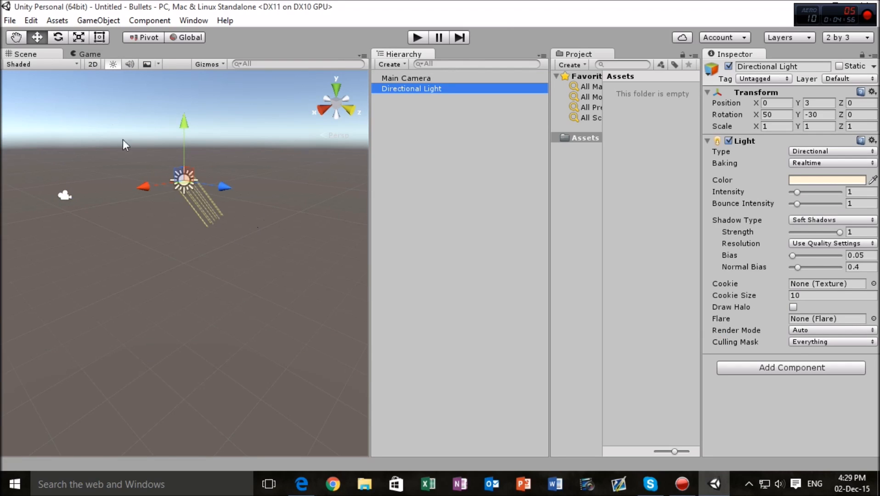
pyautogui.moveTo(197, 207)
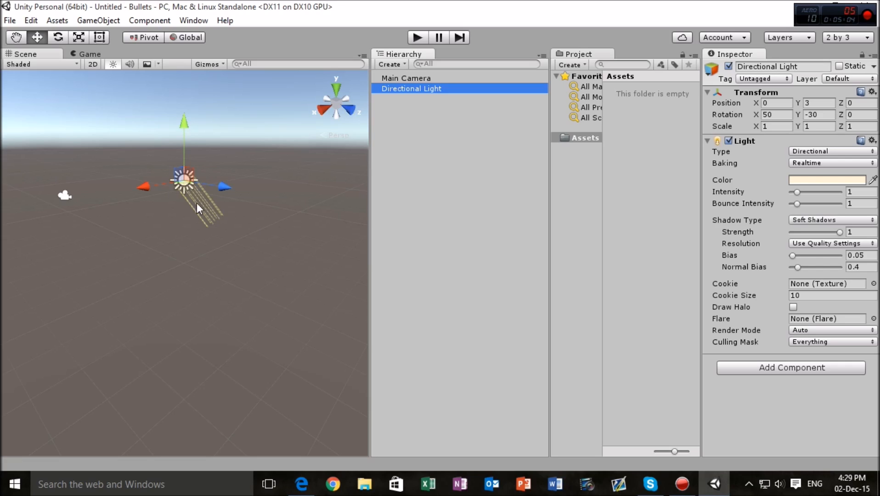
pyautogui.moveTo(205, 201)
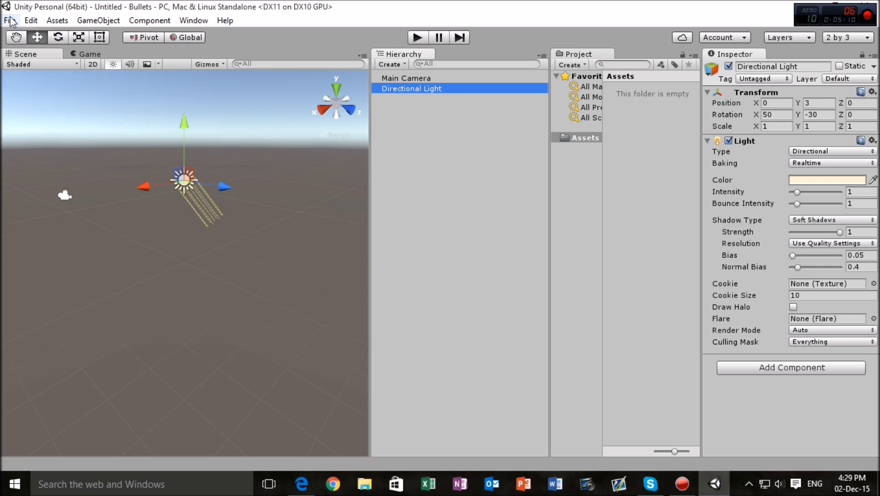
# Step: In Build Settings, select Web Player and switch the build platform to it
pyautogui.click(9, 21)
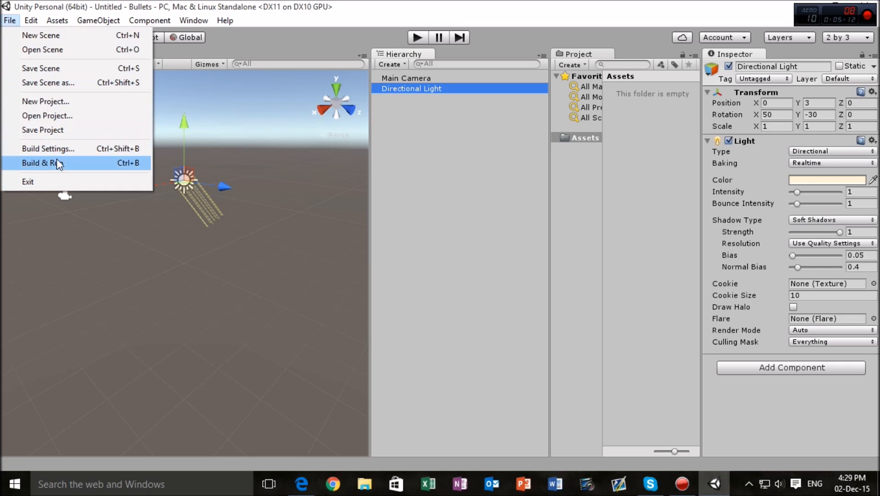
pyautogui.click(48, 148)
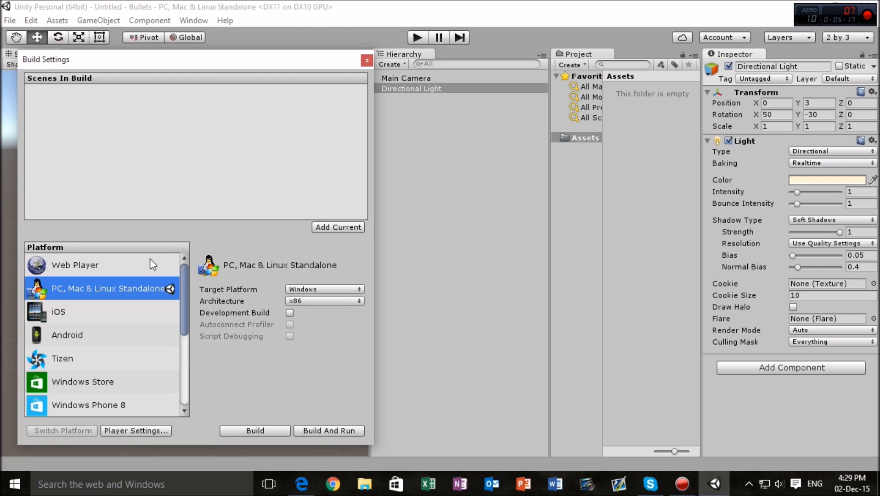
pyautogui.moveTo(112, 265)
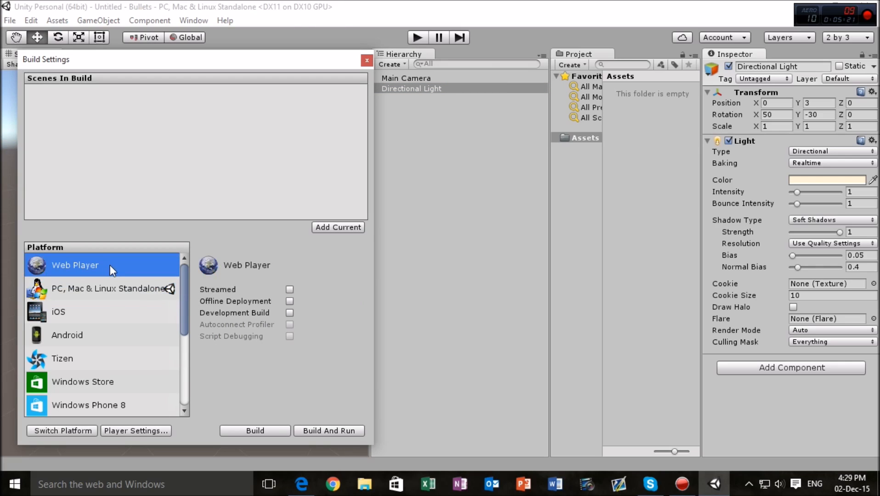
pyautogui.moveTo(156, 438)
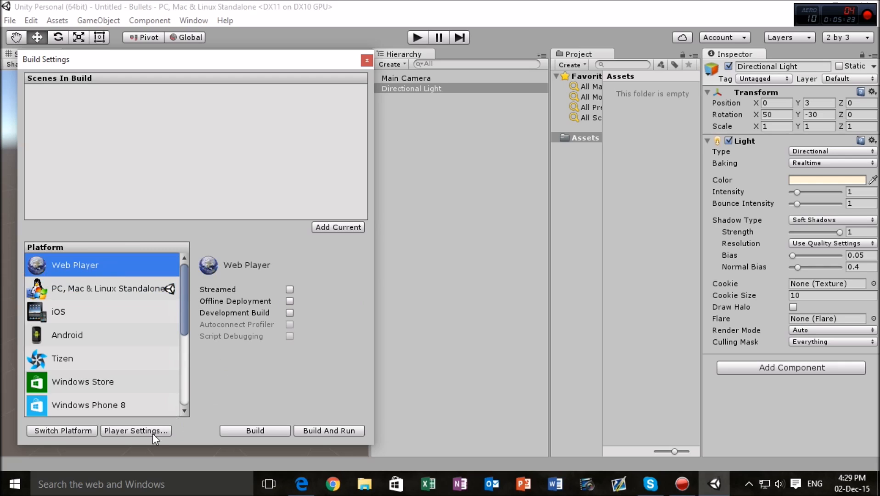
pyautogui.moveTo(135, 316)
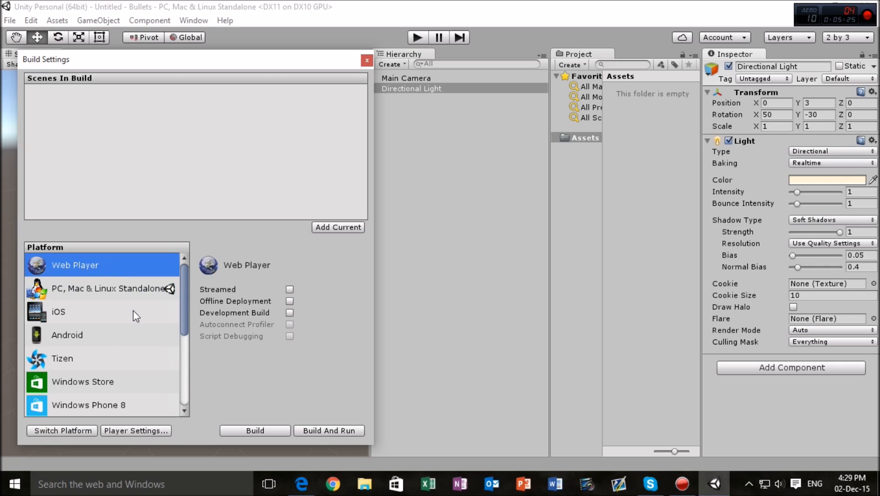
pyautogui.moveTo(367, 429)
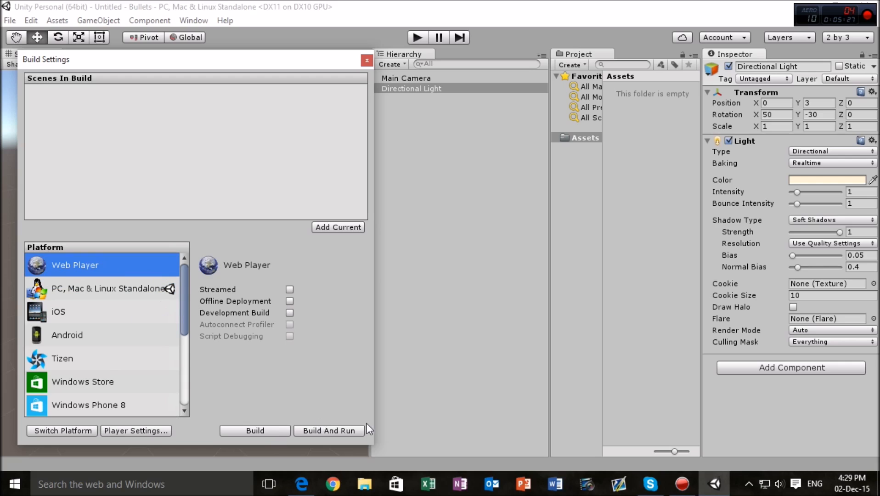
pyautogui.moveTo(158, 317)
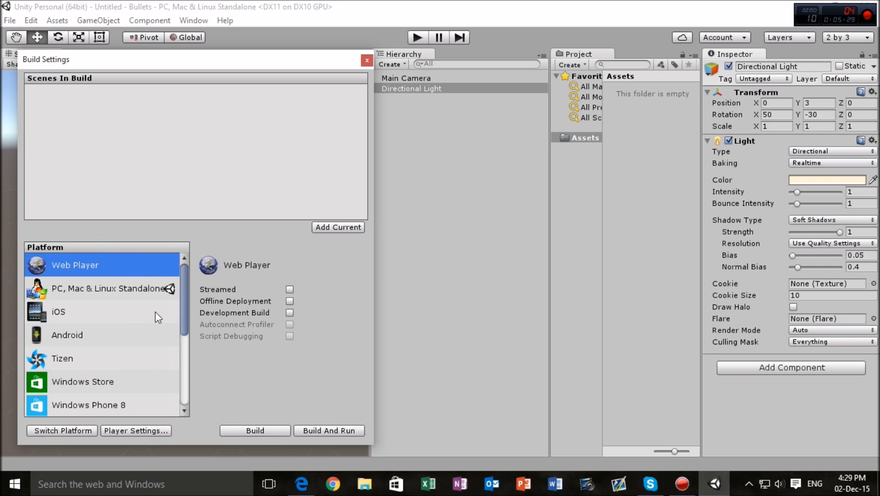
pyautogui.scroll(-3)
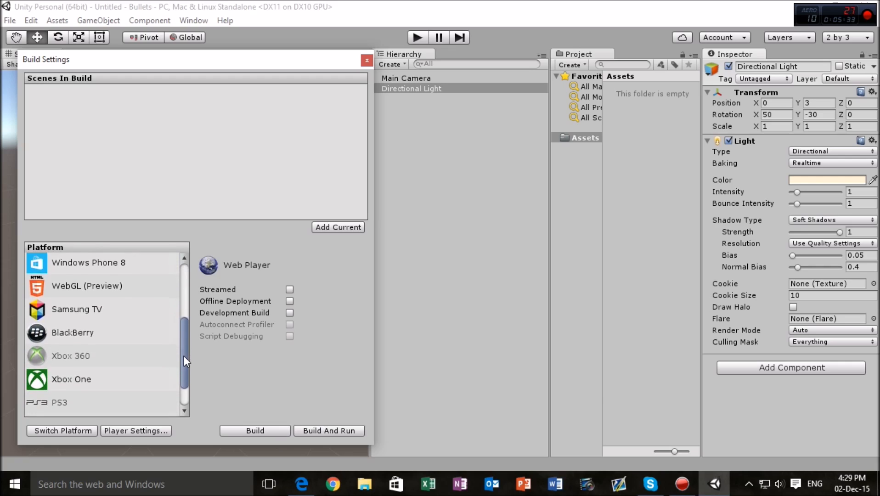
pyautogui.scroll(-3)
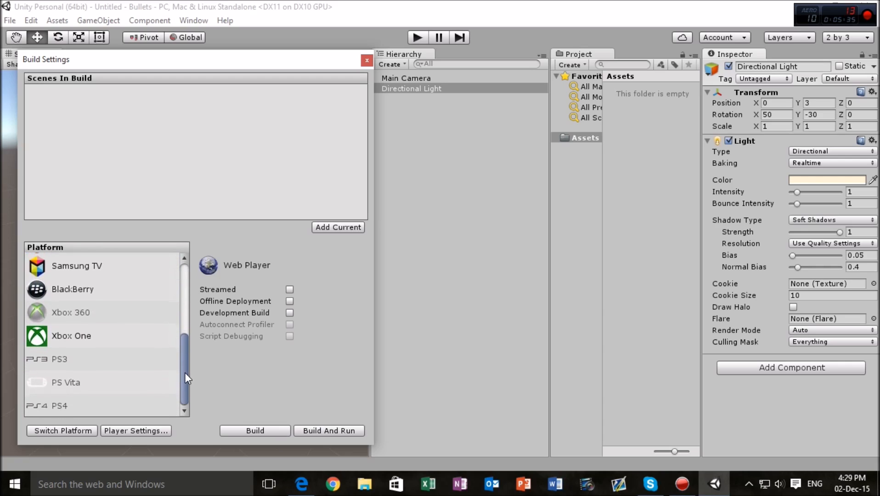
pyautogui.scroll(3)
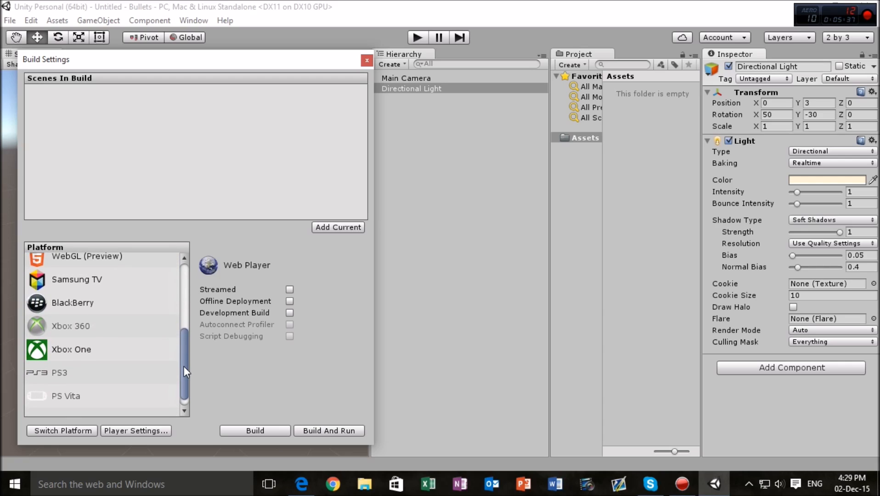
pyautogui.scroll(3)
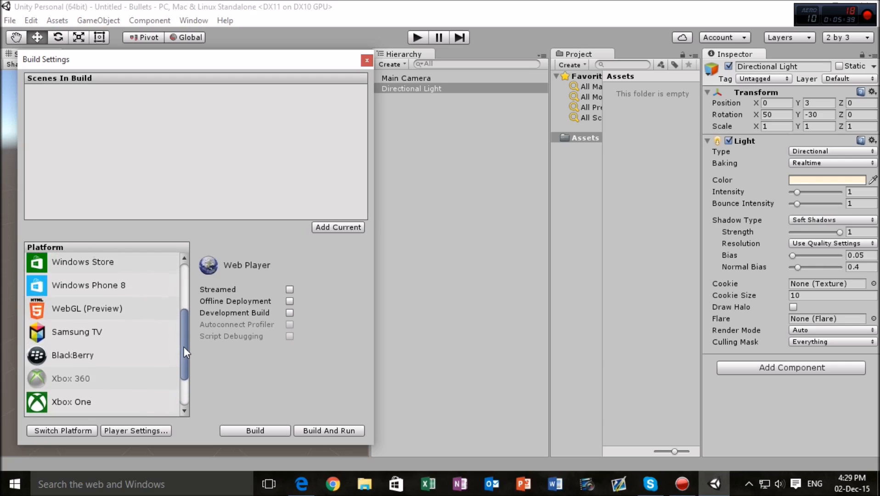
pyautogui.scroll(3)
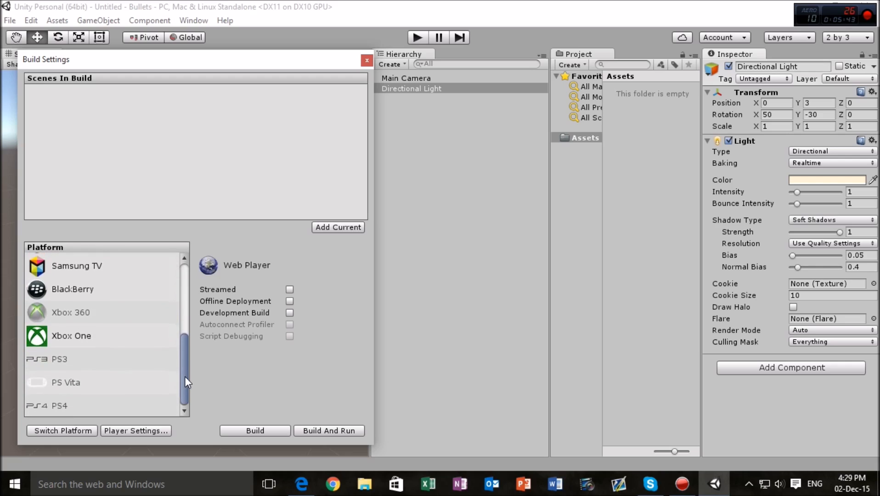
pyautogui.moveTo(82, 391)
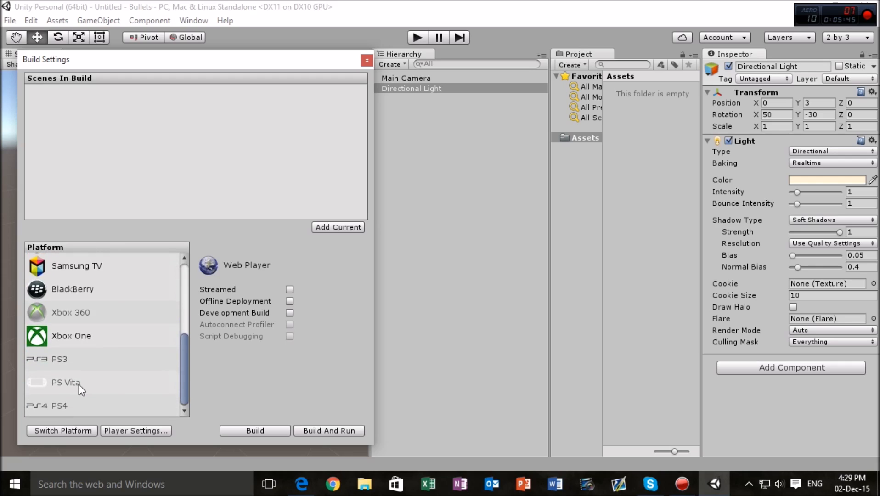
pyautogui.scroll(3)
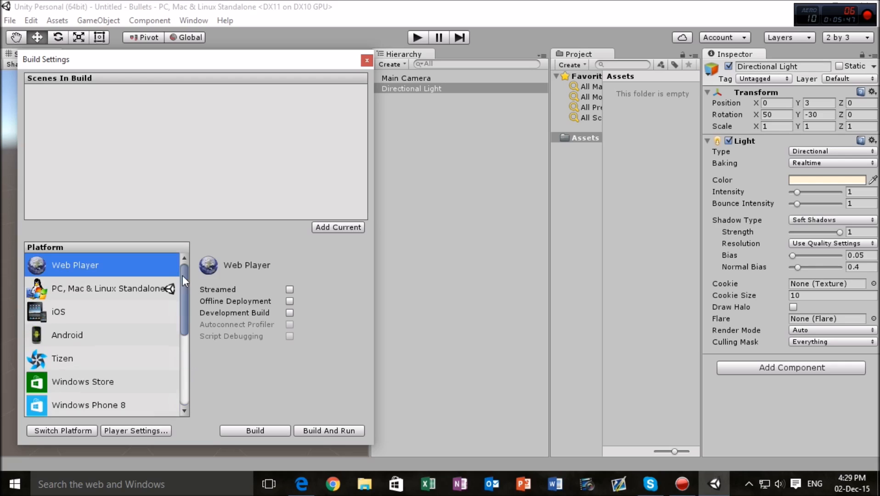
pyautogui.moveTo(93, 407)
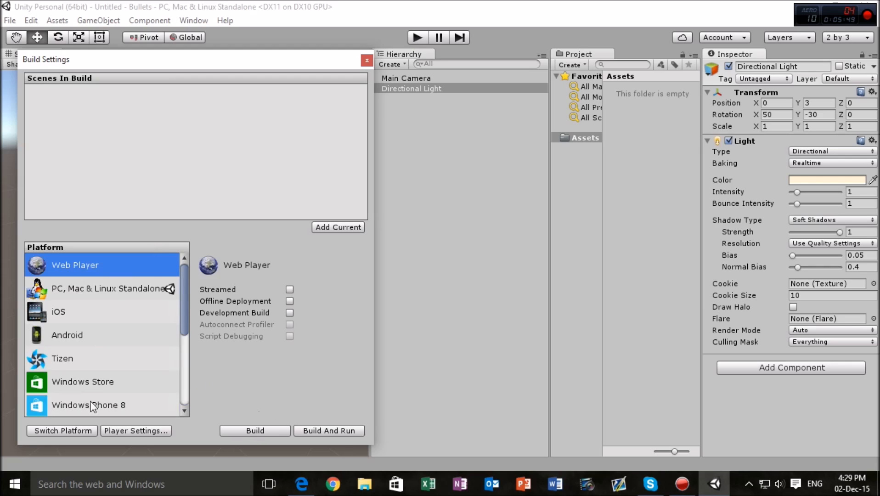
pyautogui.moveTo(67, 432)
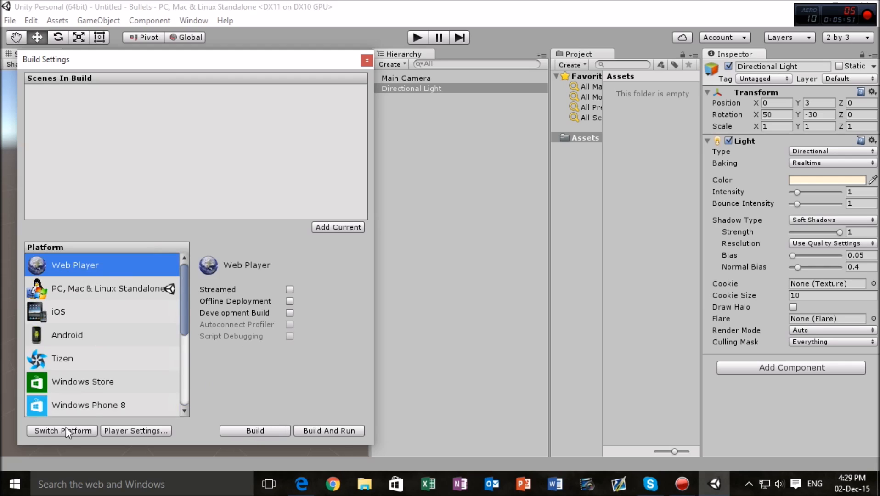
pyautogui.moveTo(110, 269)
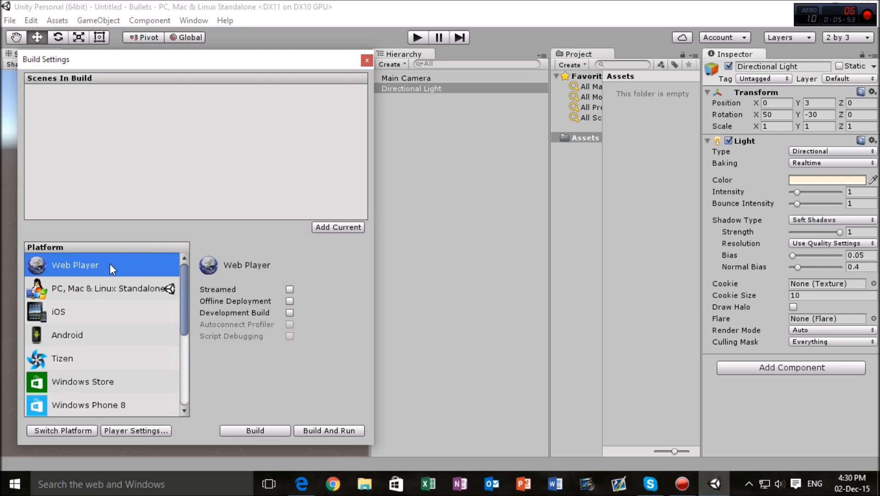
pyautogui.moveTo(55, 437)
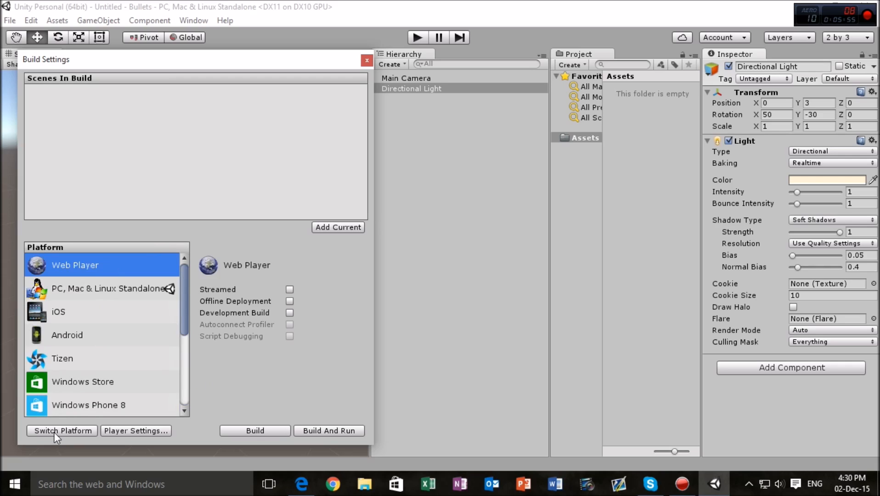
pyautogui.click(62, 431)
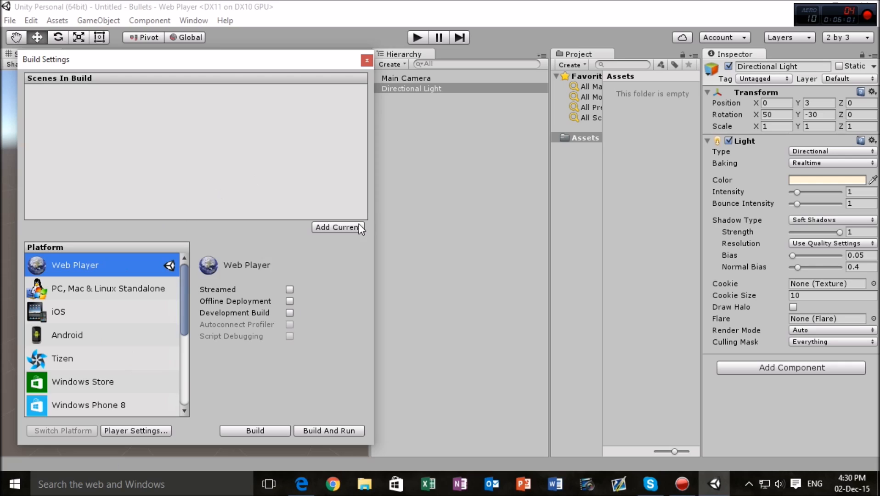
pyautogui.moveTo(220, 334)
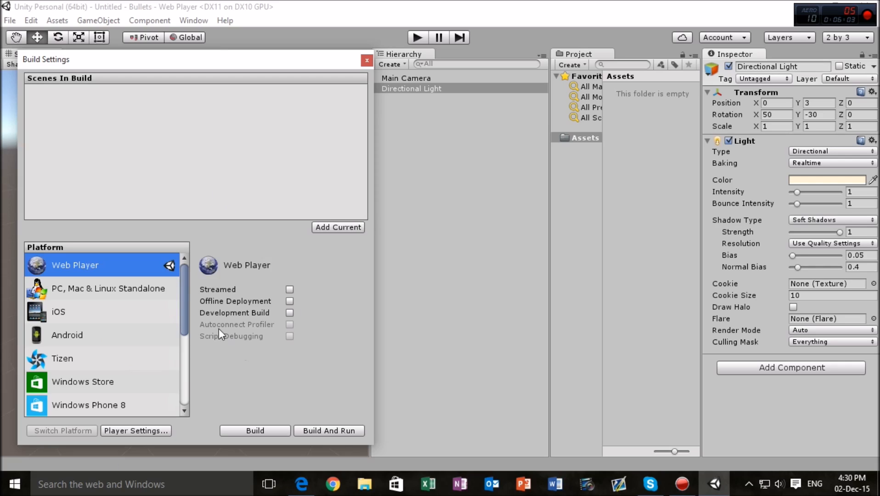
pyautogui.moveTo(221, 335)
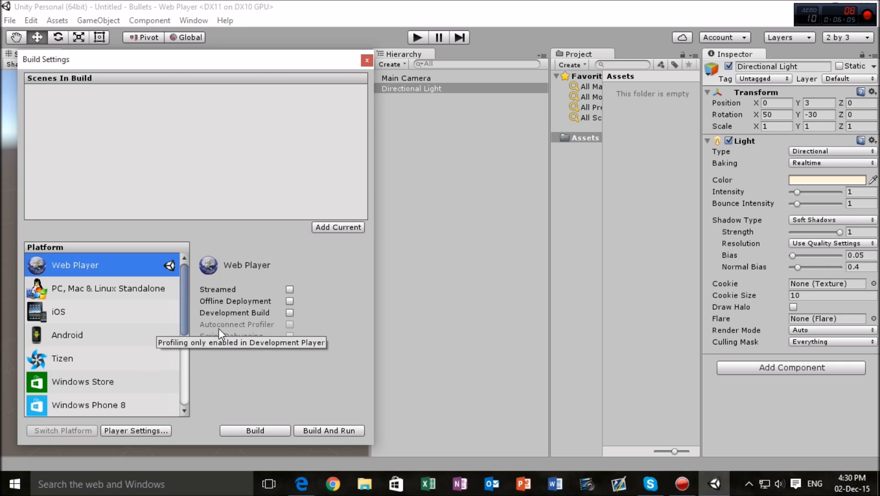
pyautogui.moveTo(147, 433)
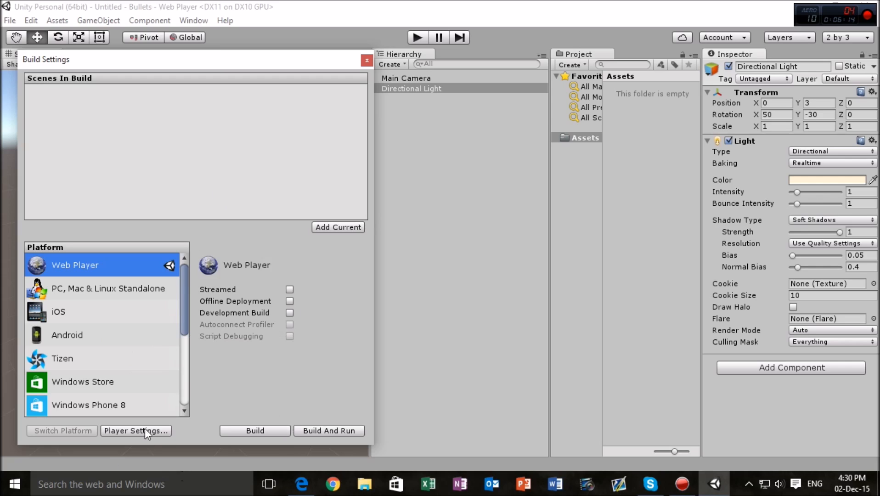
# Step: Show the Web Player Player Settings in the Inspector and close Build Settings
pyautogui.click(135, 431)
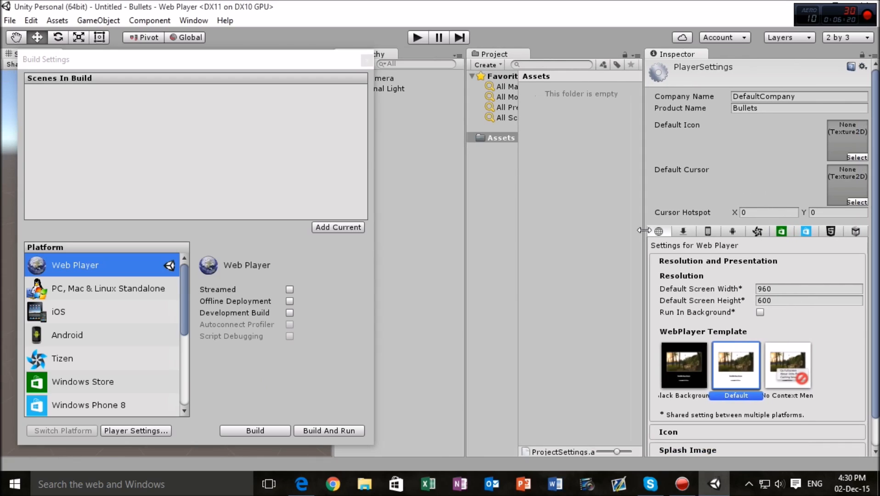
pyautogui.moveTo(349, 66)
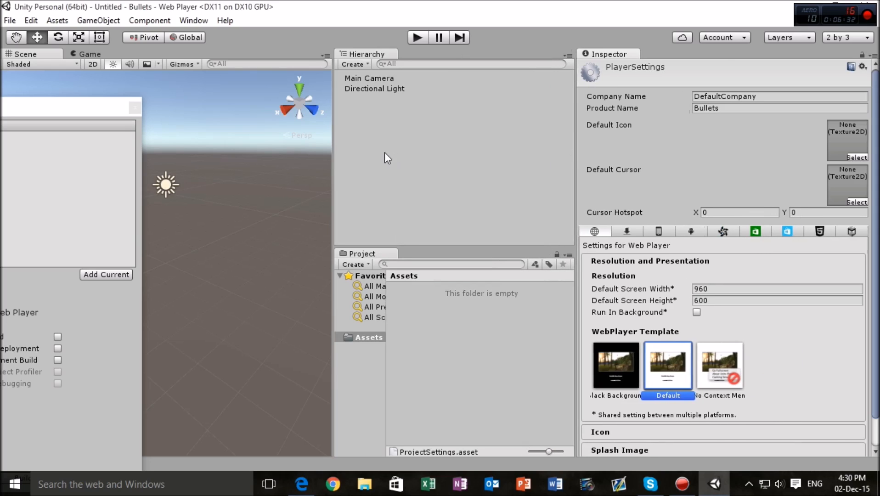
pyautogui.moveTo(323, 178)
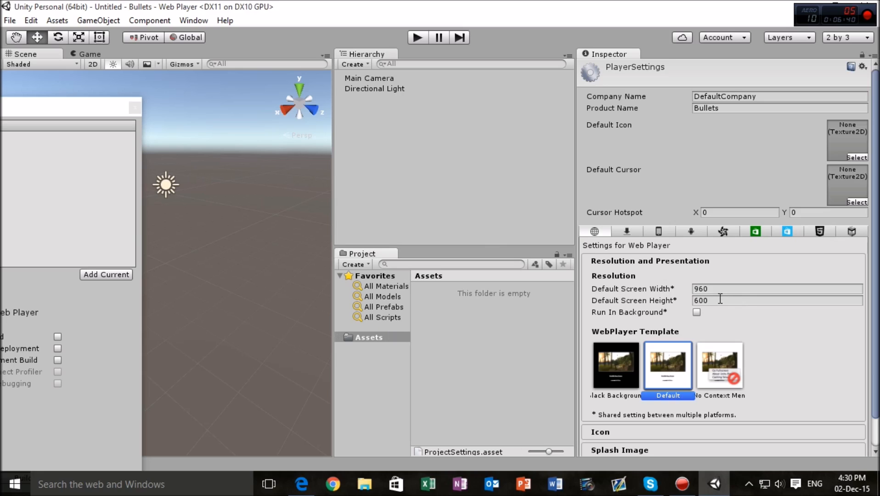
pyautogui.moveTo(164, 182)
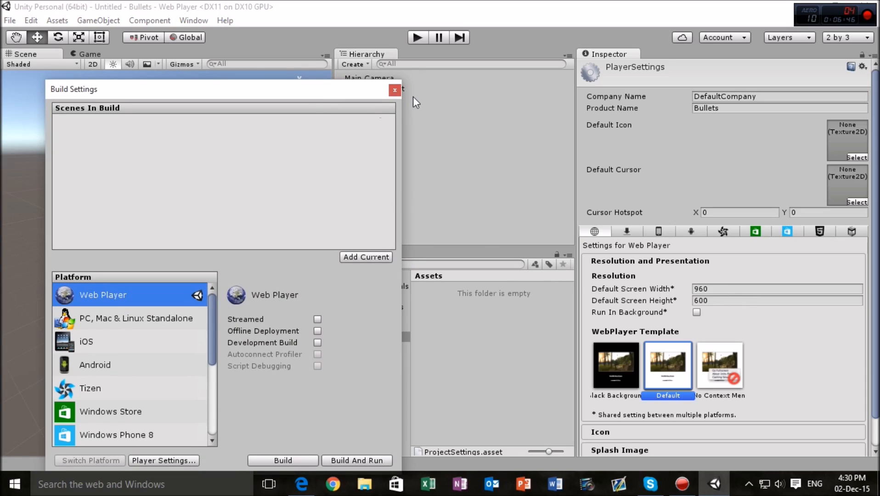
pyautogui.moveTo(395, 91)
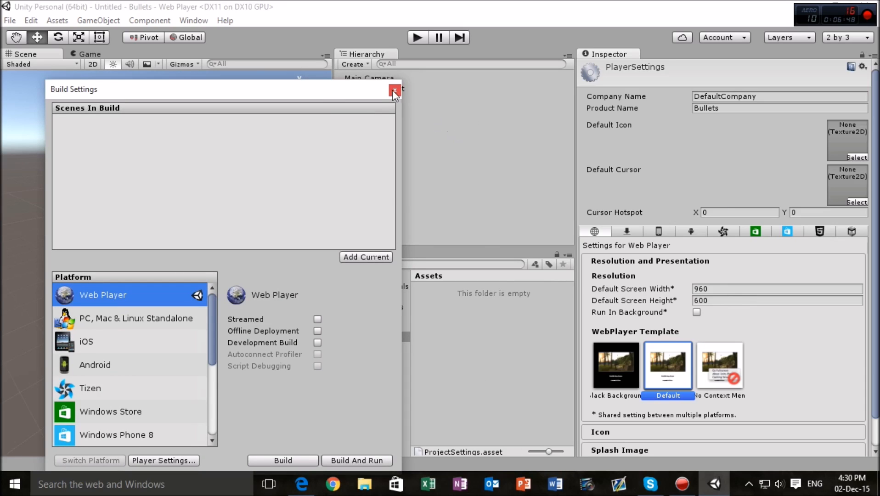
pyautogui.click(393, 90)
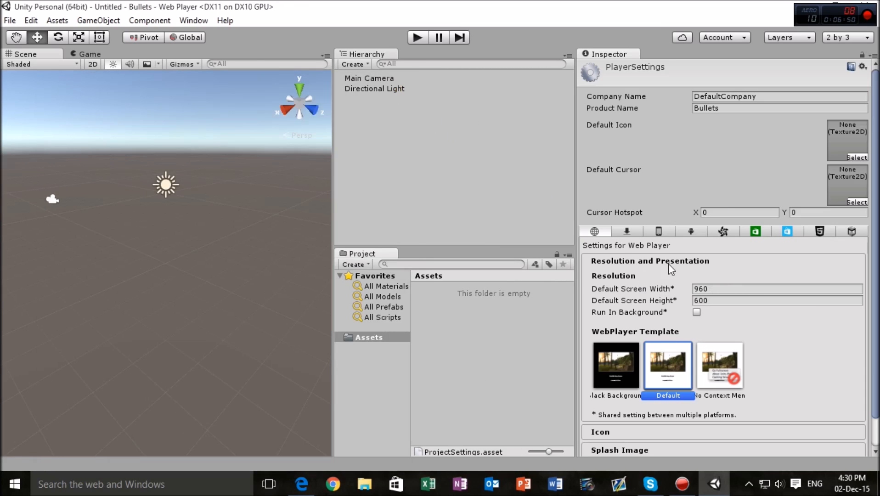
pyautogui.moveTo(596, 249)
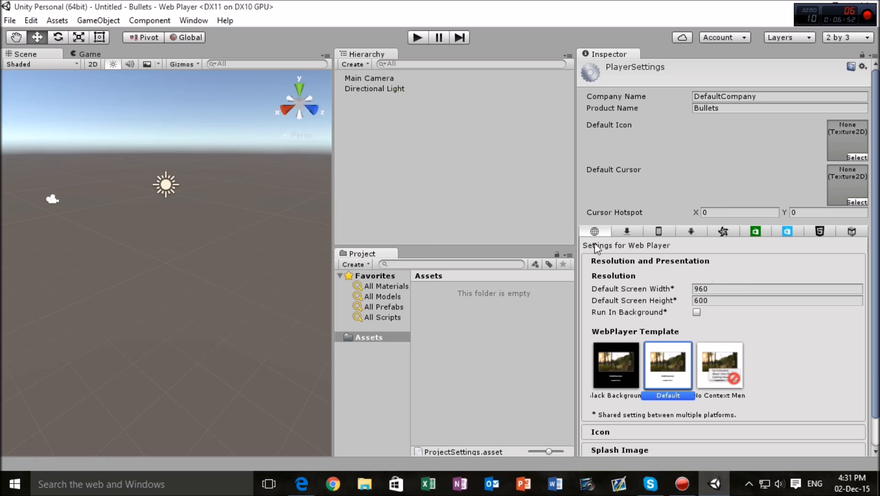
pyautogui.moveTo(622, 300)
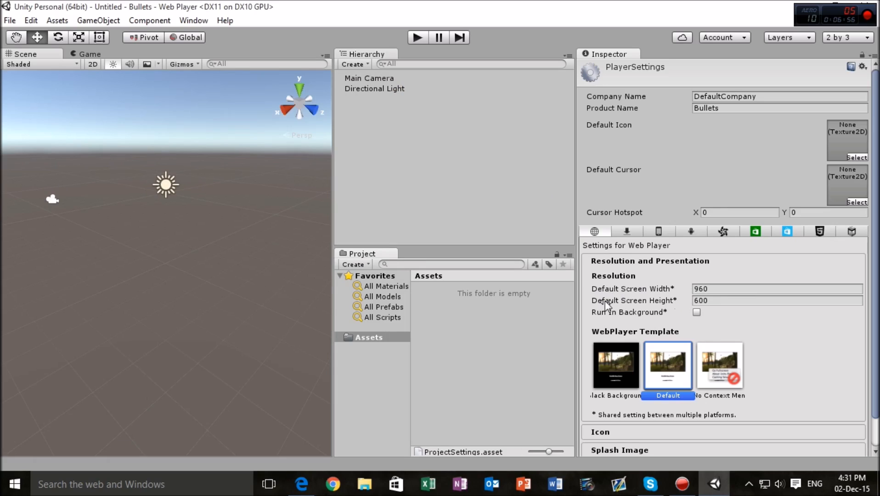
pyautogui.moveTo(673, 367)
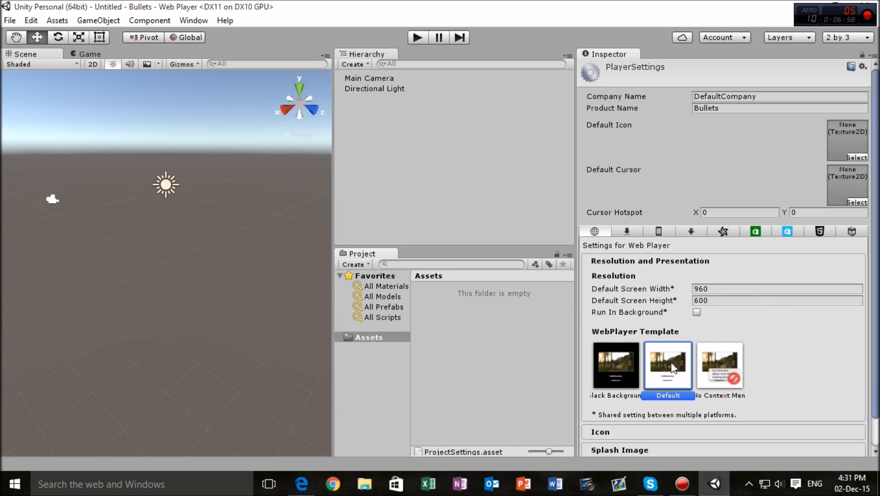
pyautogui.moveTo(648, 129)
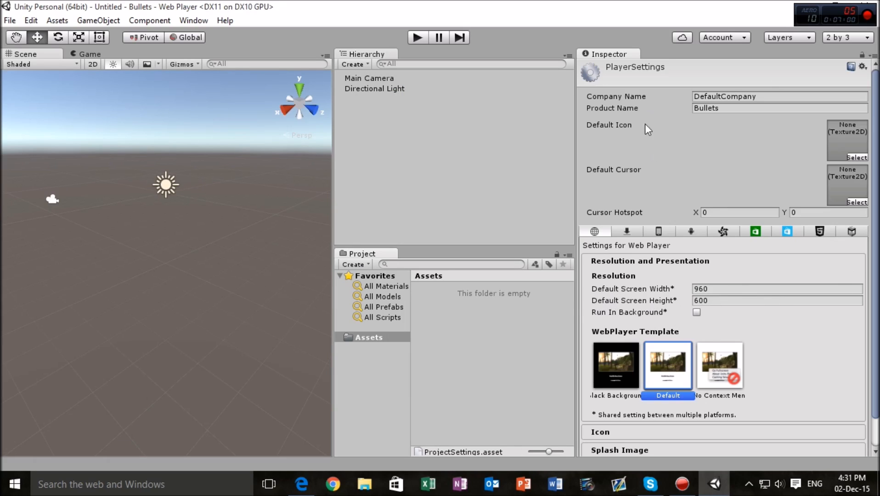
pyautogui.moveTo(711, 261)
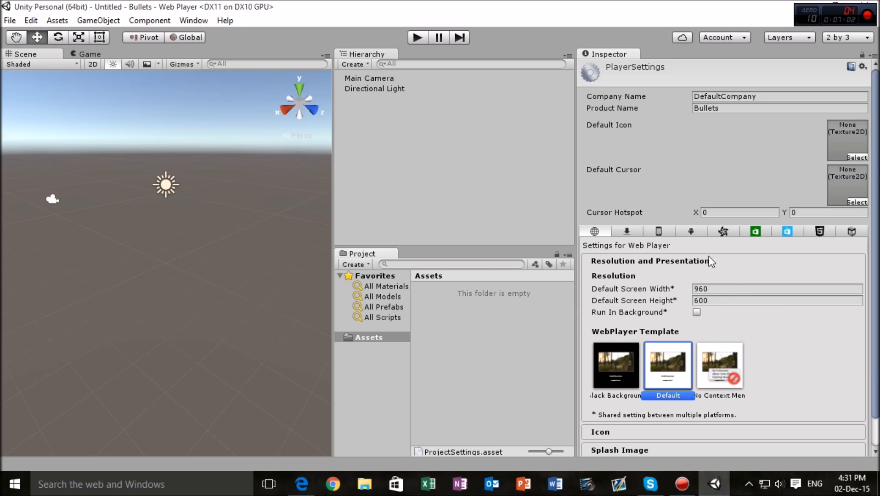
pyautogui.moveTo(69, 69)
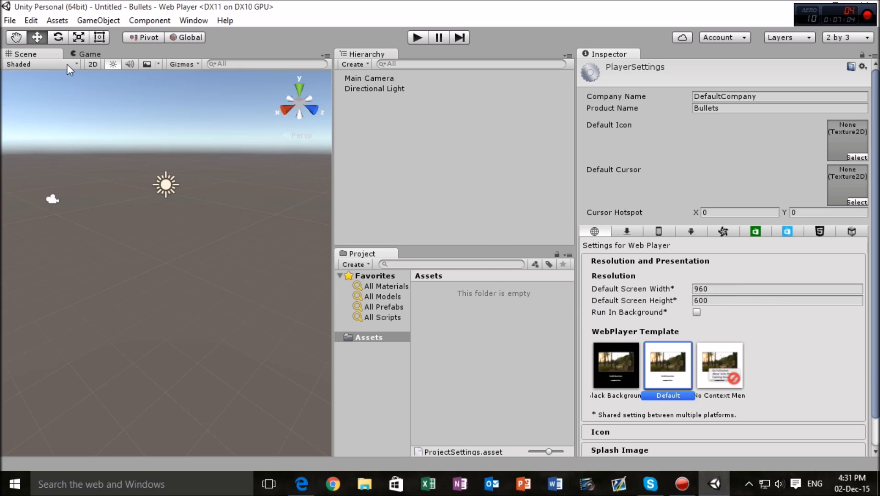
pyautogui.moveTo(143, 173)
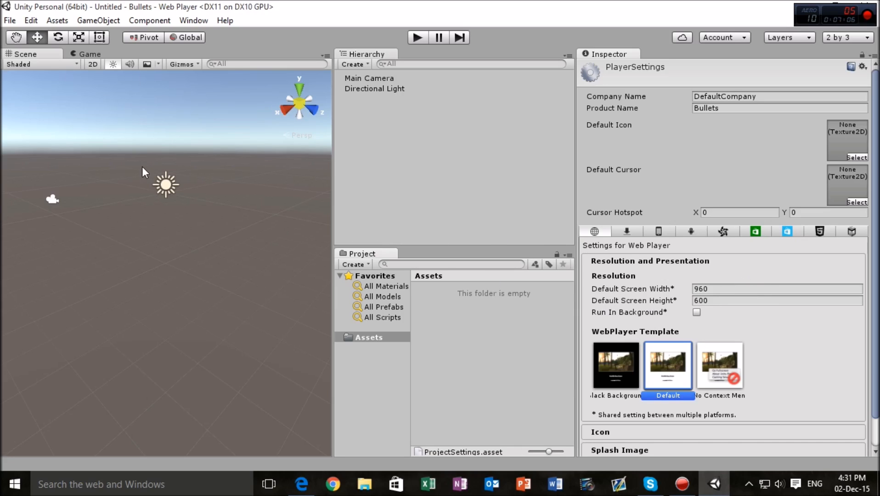
pyautogui.moveTo(183, 110)
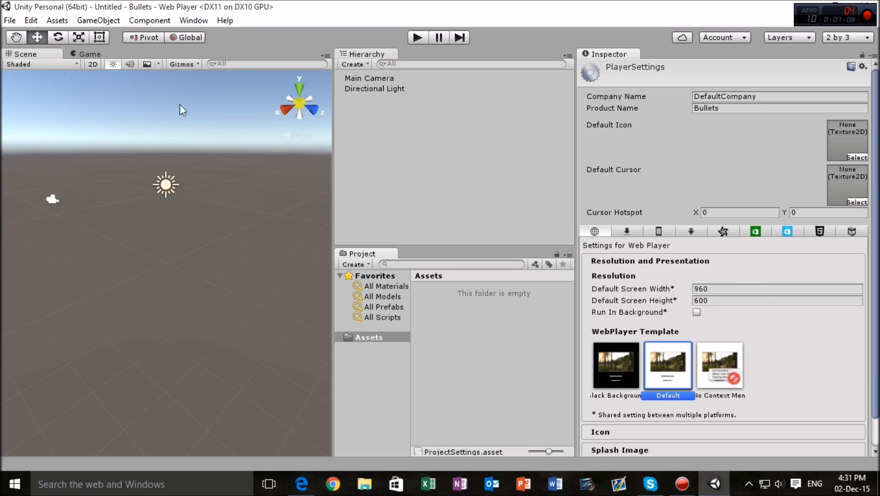
pyautogui.moveTo(79, 69)
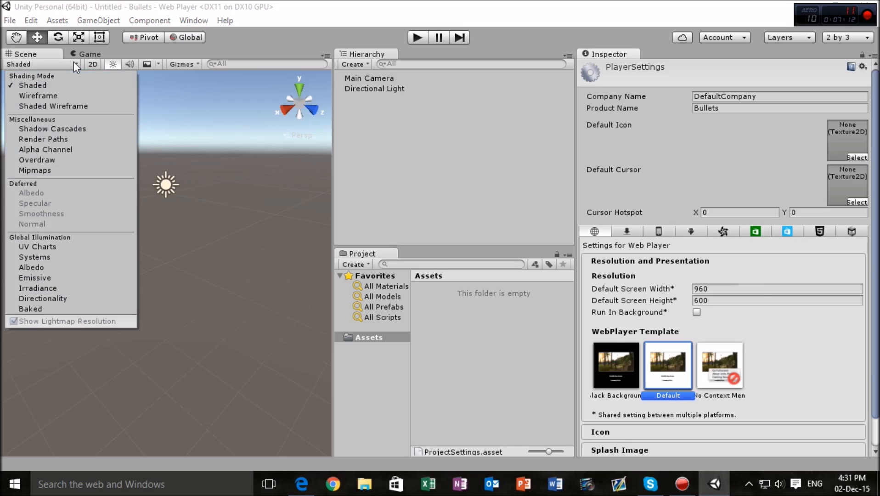
pyautogui.moveTo(75, 70)
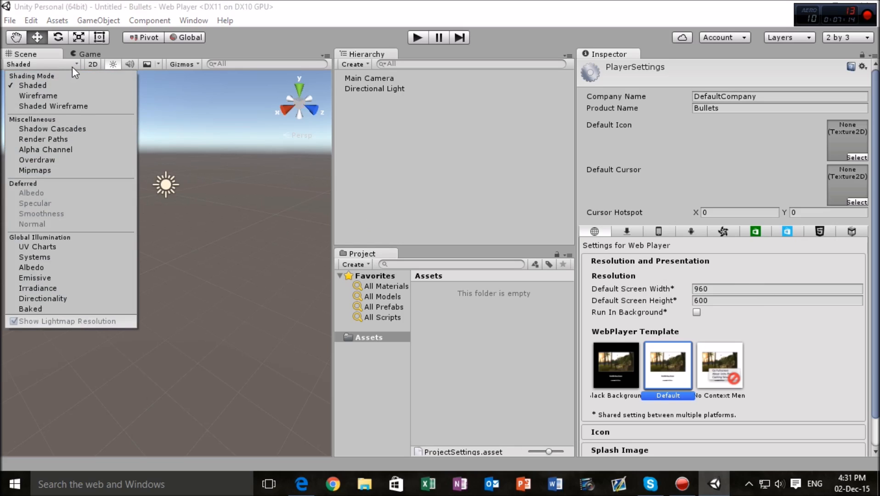
# Step: Show the game camera's preview in the Game view
pyautogui.click(89, 54)
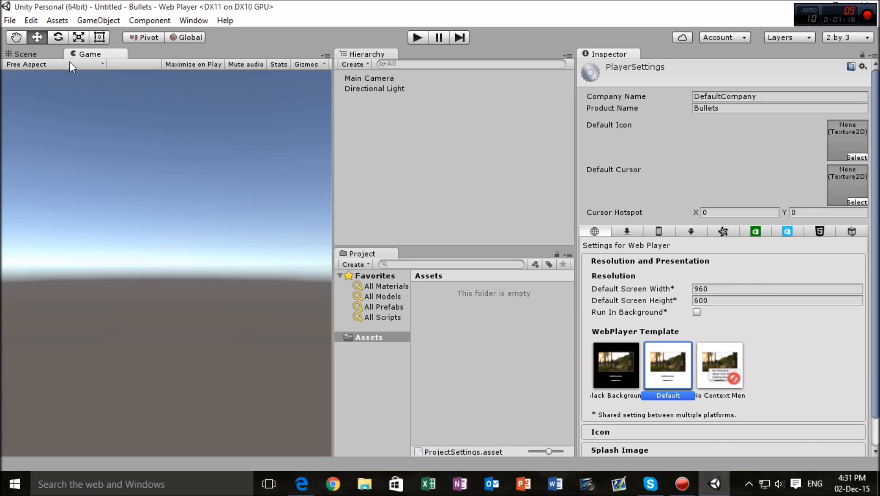
pyautogui.moveTo(81, 65)
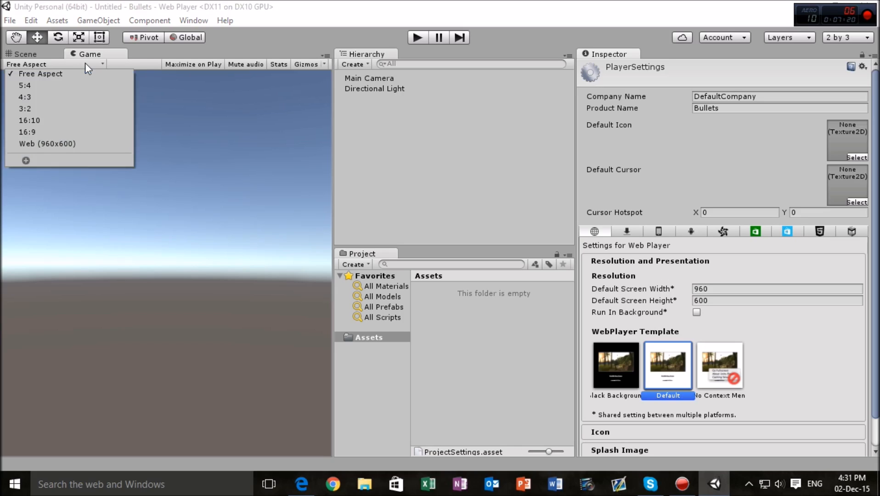
pyautogui.moveTo(48, 144)
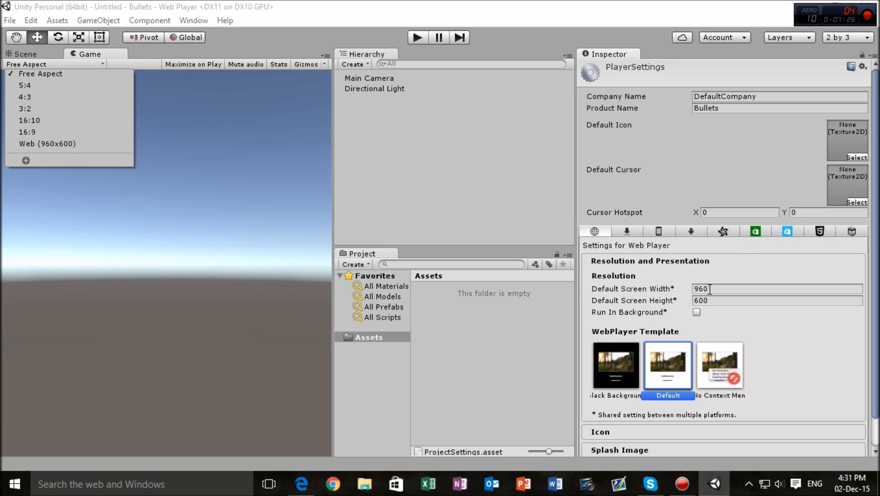
pyautogui.moveTo(25, 108)
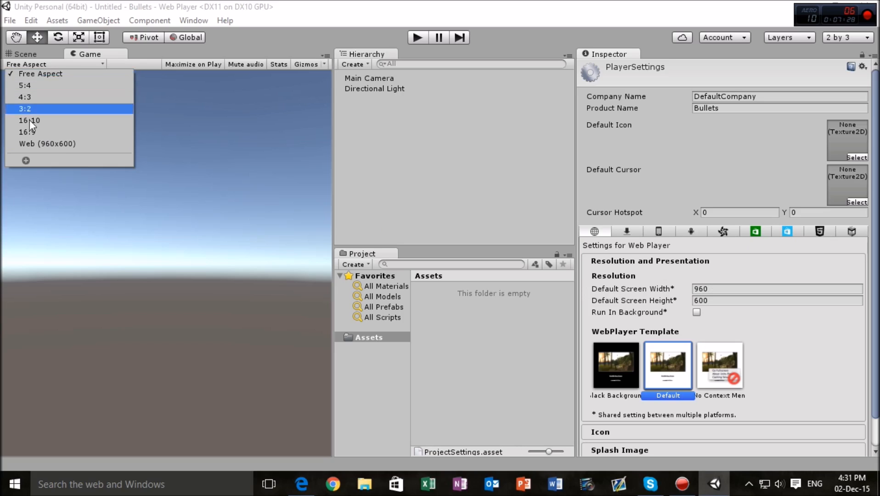
# Step: Preview the game at the Web aspect and set the Web Player default resolution to 600 × 960
pyautogui.click(47, 143)
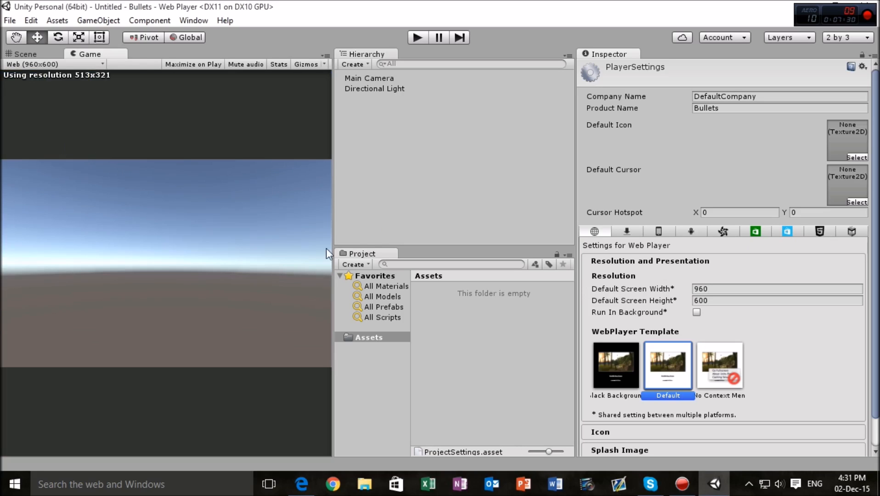
pyautogui.moveTo(745, 300)
pyautogui.write('600')
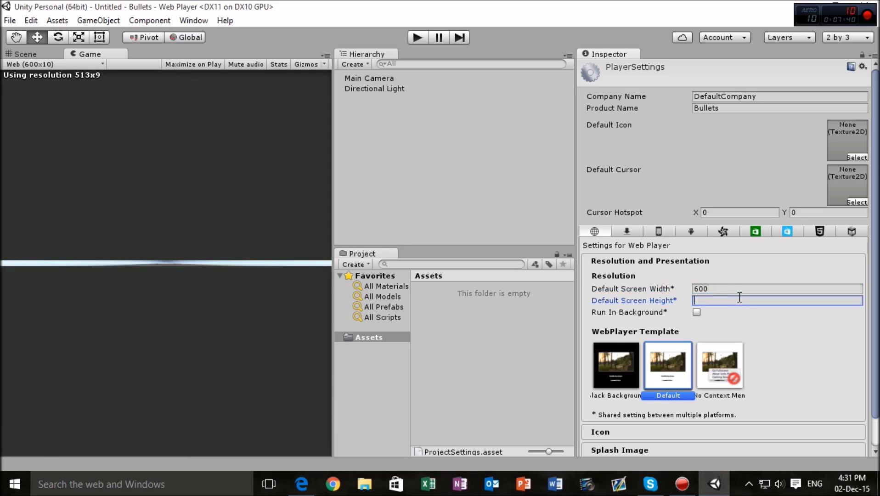
pyautogui.write('960')
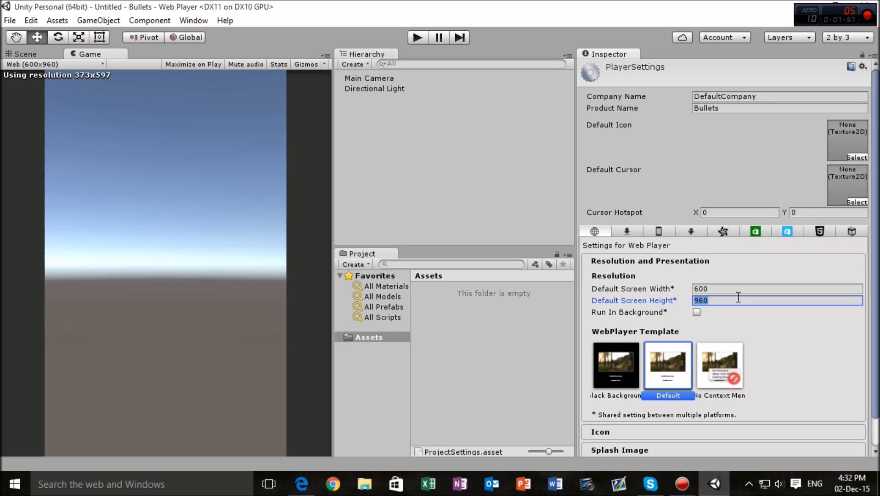
pyautogui.moveTo(111, 94)
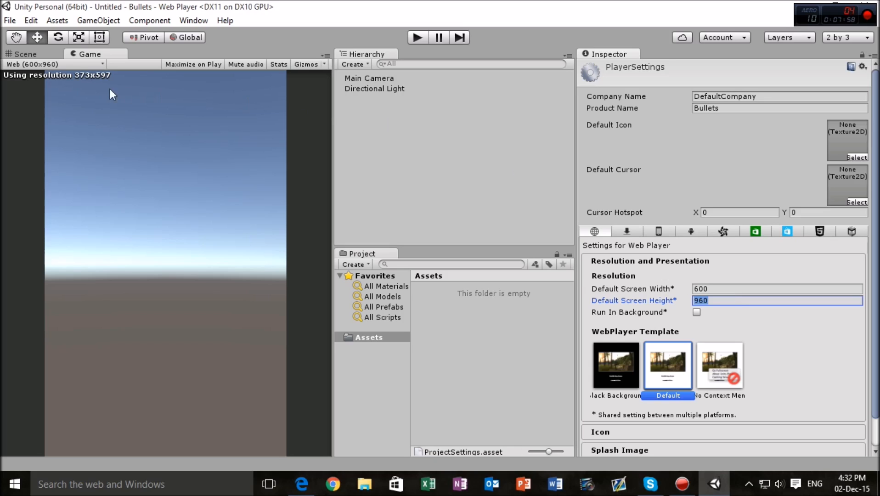
pyautogui.moveTo(375, 83)
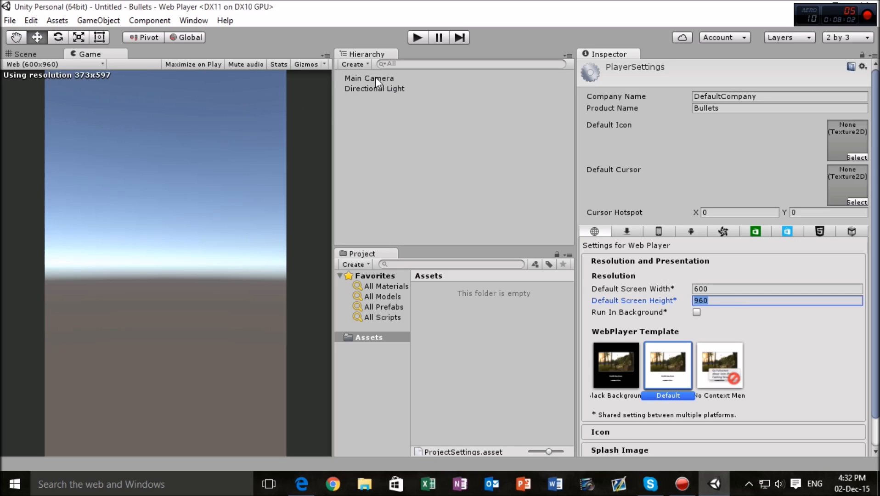
pyautogui.moveTo(169, 332)
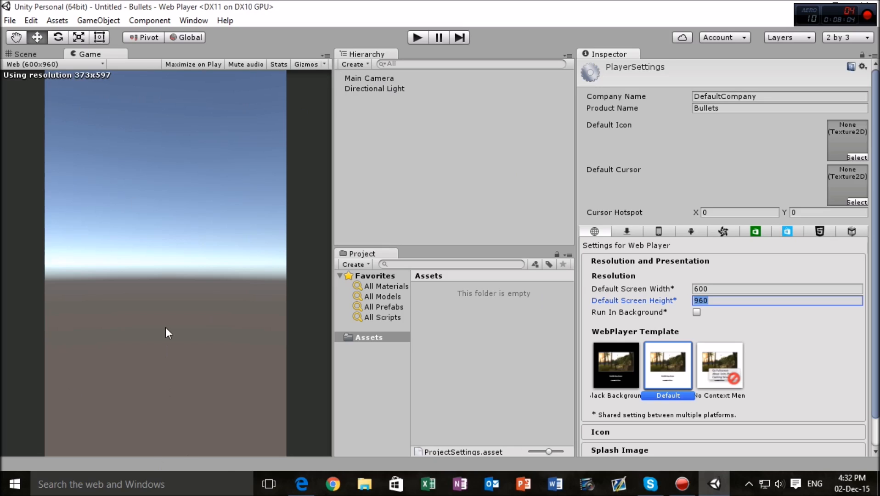
pyautogui.moveTo(218, 269)
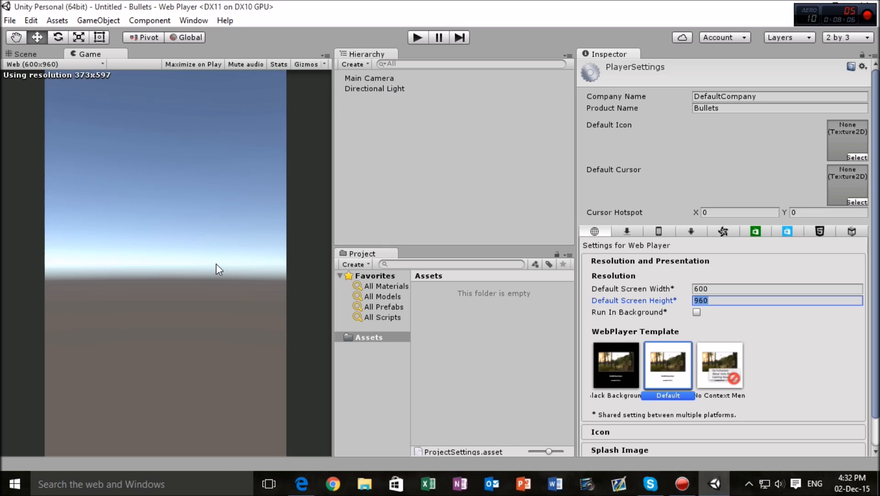
pyautogui.moveTo(247, 59)
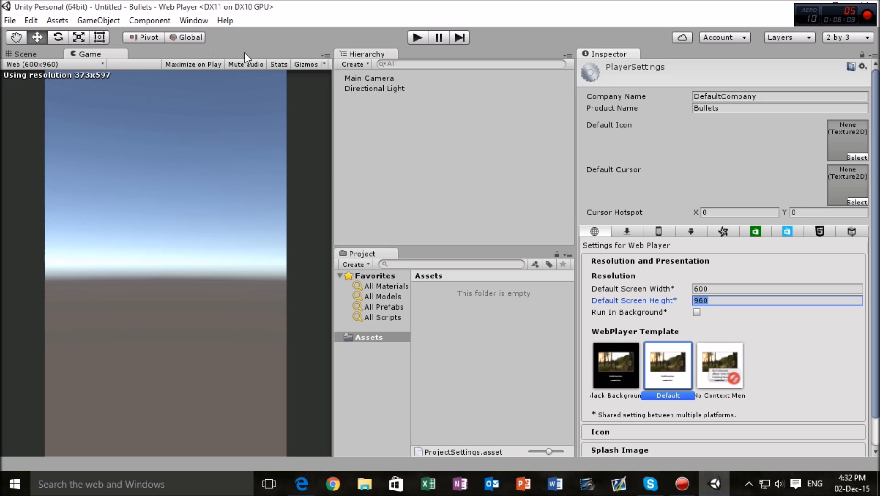
# Step: Set the Main Camera's Clear Flags to Solid Color and check the blue background in Game view
pyautogui.click(368, 78)
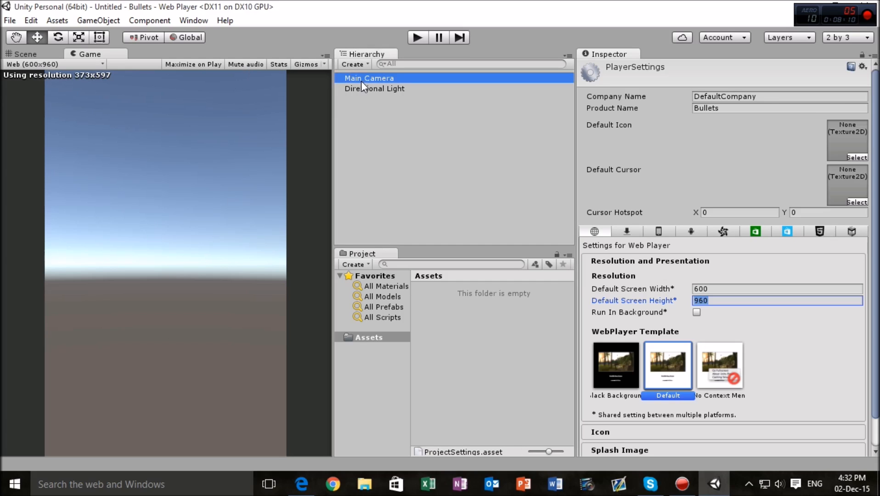
pyautogui.click(368, 78)
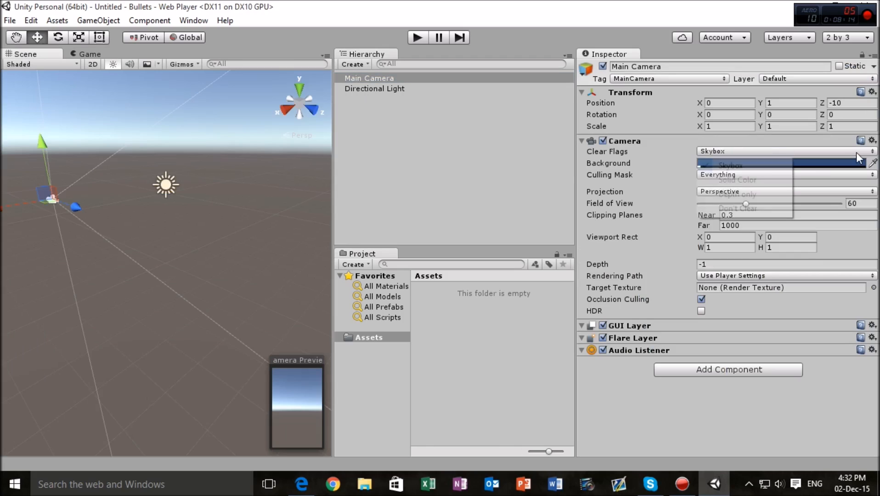
pyautogui.moveTo(737, 194)
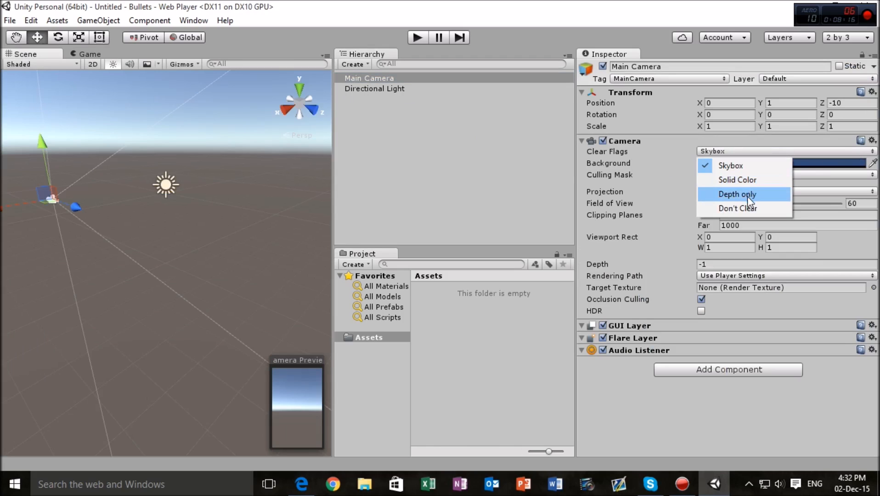
pyautogui.click(737, 179)
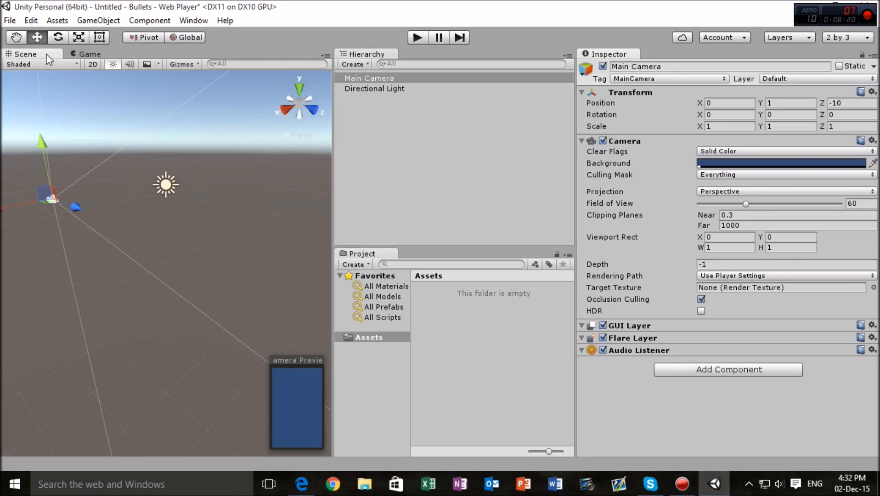
pyautogui.moveTo(314, 83)
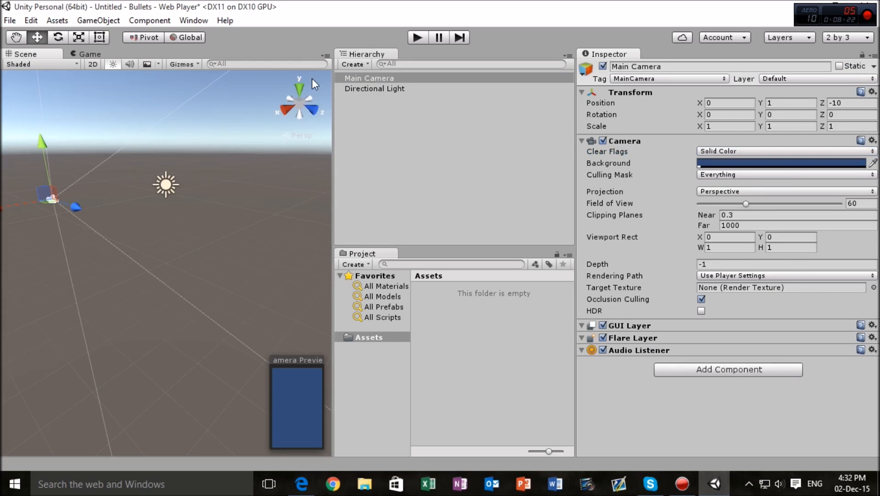
pyautogui.click(89, 54)
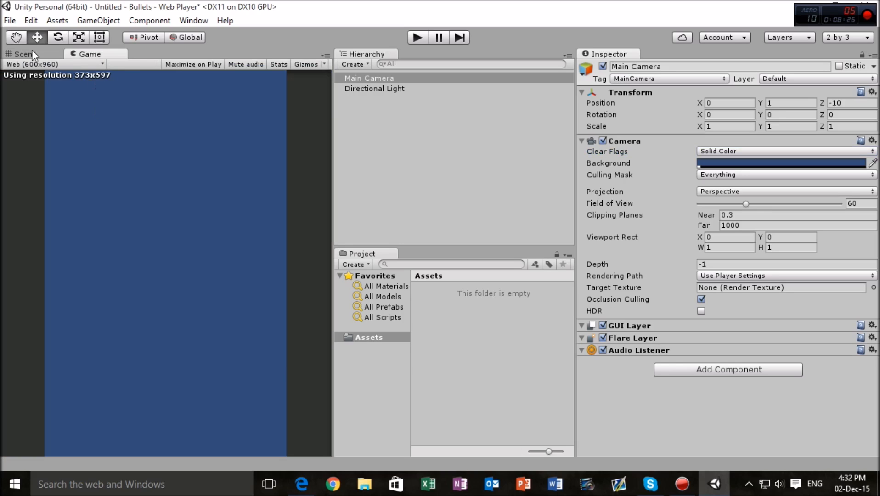
pyautogui.click(23, 54)
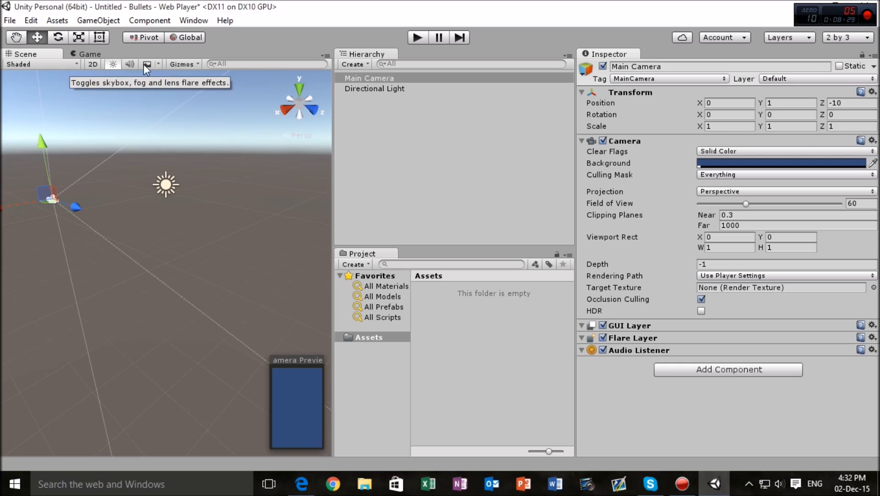
# Step: Uncheck Skybox in the Scene view effects and reselect the Main Camera
pyautogui.click(148, 64)
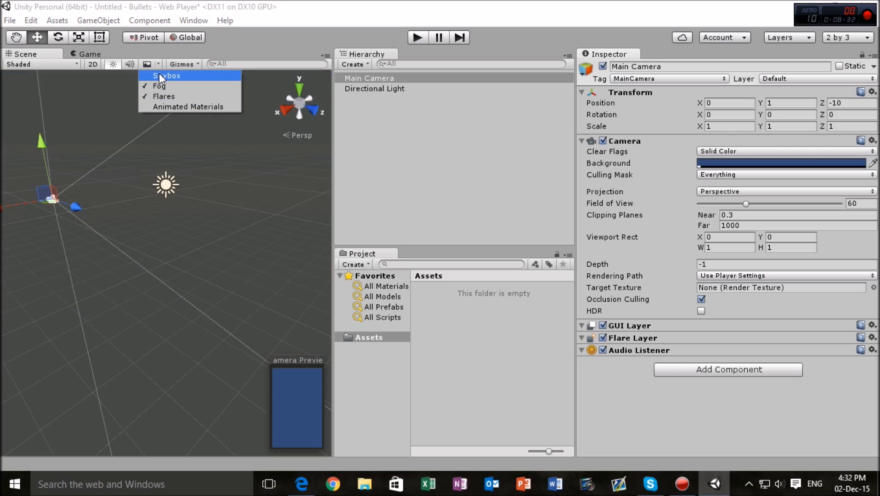
pyautogui.moveTo(188, 107)
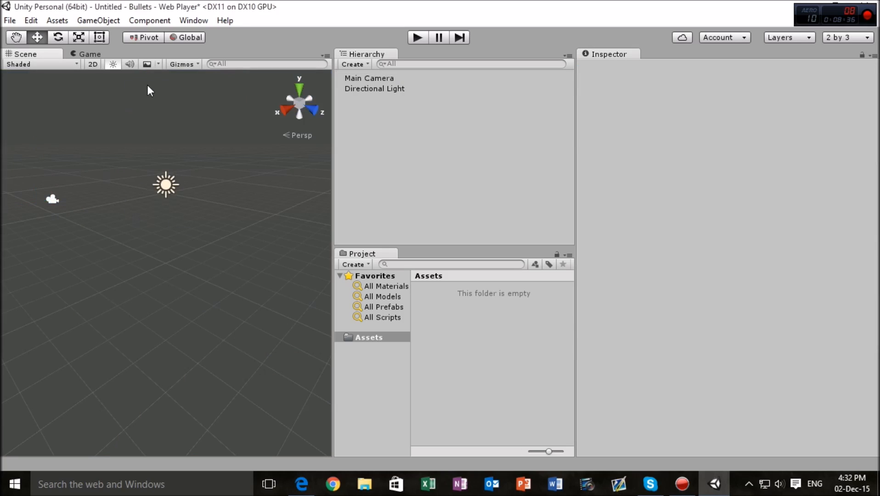
pyautogui.click(148, 63)
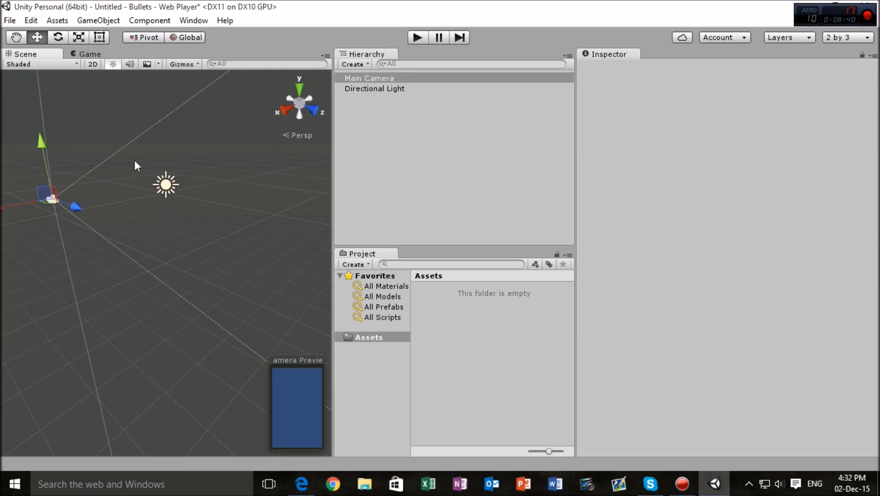
pyautogui.click(368, 78)
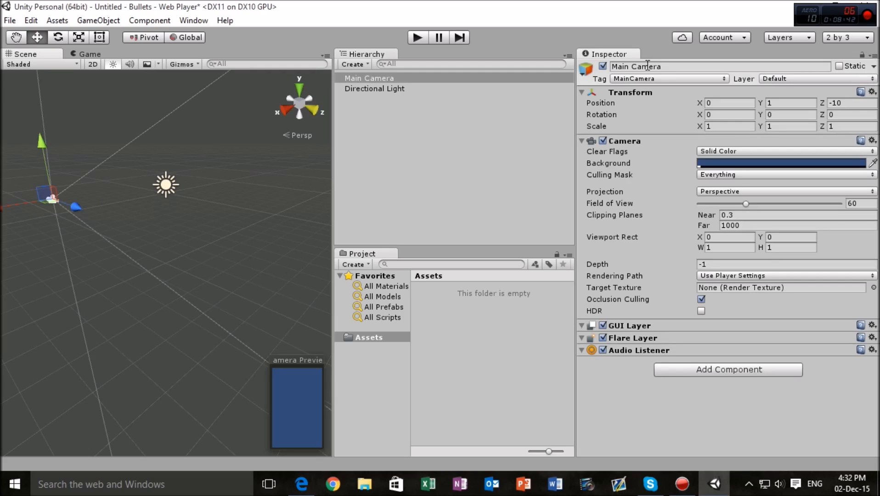
pyautogui.moveTo(828, 79)
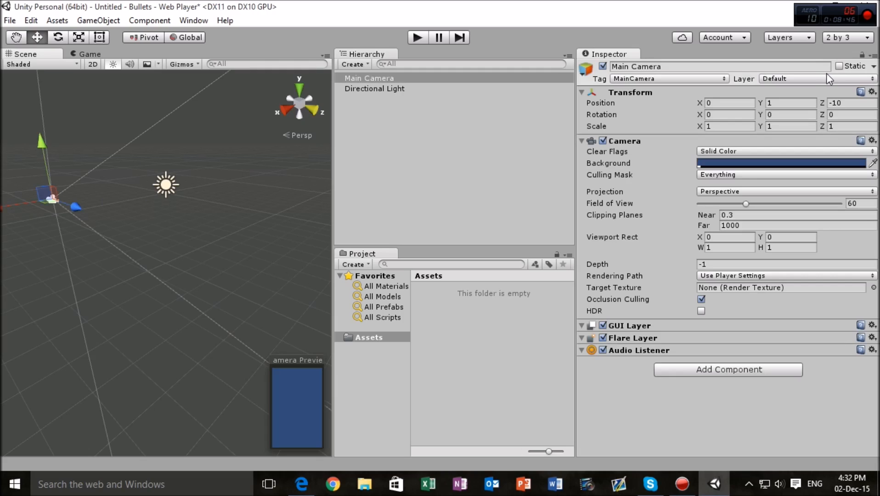
pyautogui.moveTo(747, 119)
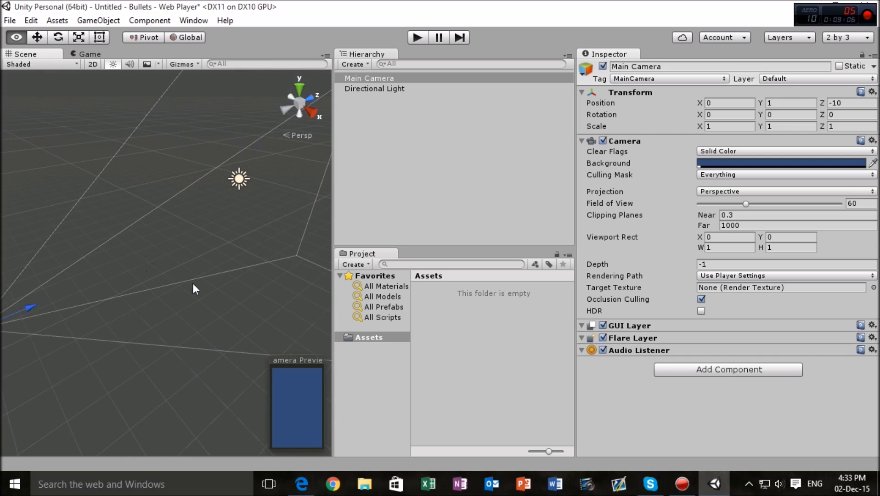
# Step: Reset the Main Camera's Transform so its position returns to 0, 0, 0
pyautogui.click(872, 92)
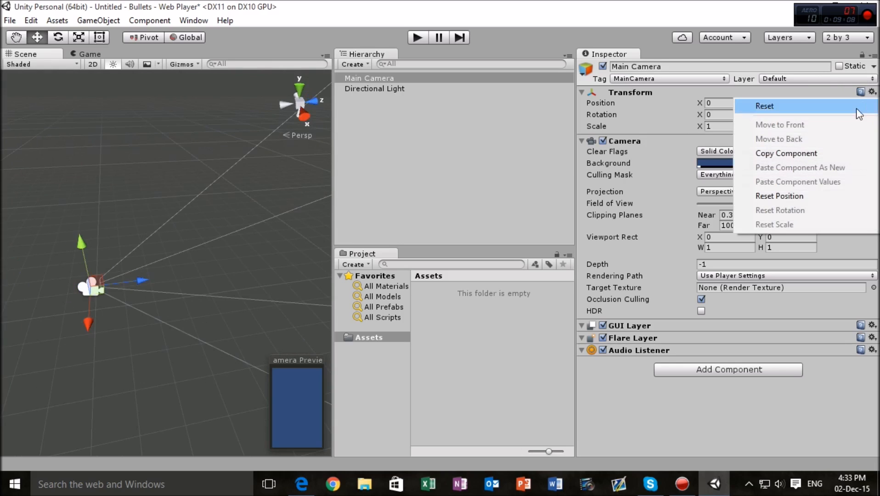
pyautogui.click(764, 106)
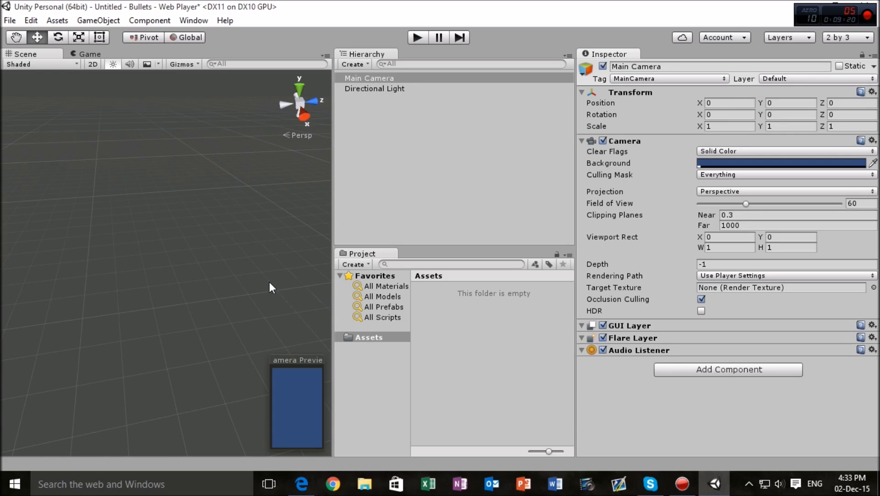
pyautogui.moveTo(110, 117)
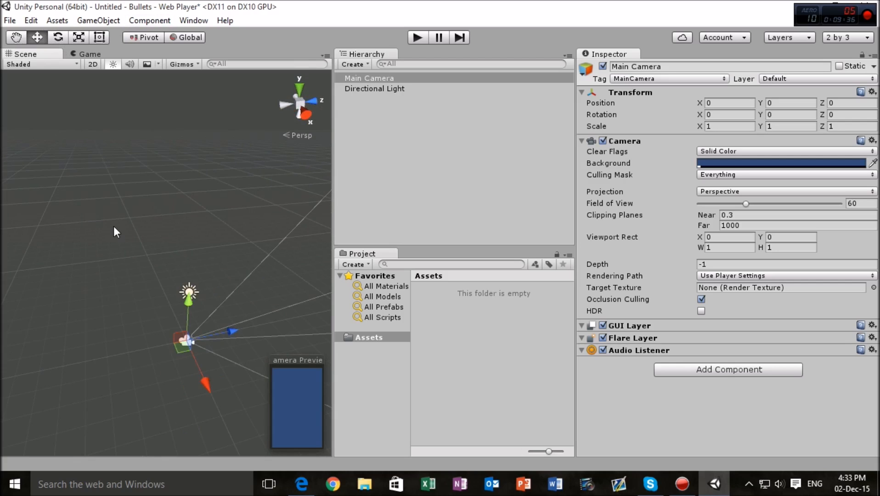
pyautogui.moveTo(190, 360)
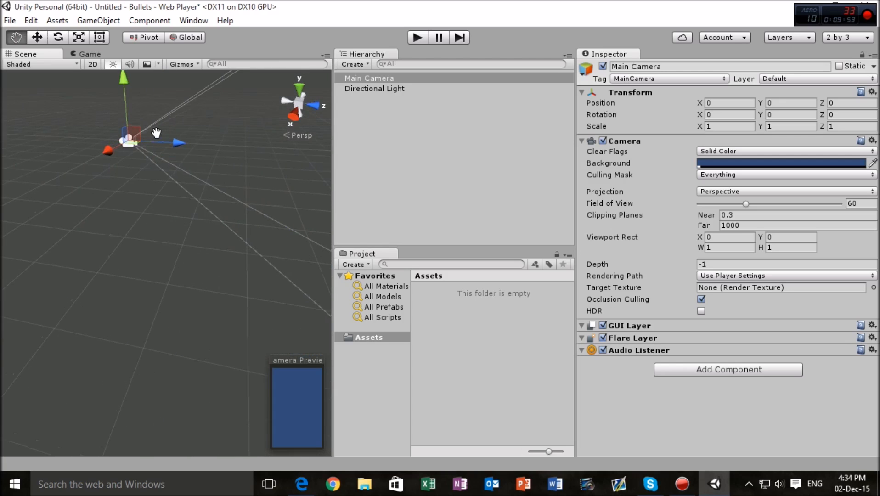
# Step: Drag the Main Camera up and forward, away from the origin in the Scene view
pyautogui.moveTo(157, 134); pyautogui.dragTo(229, 168)
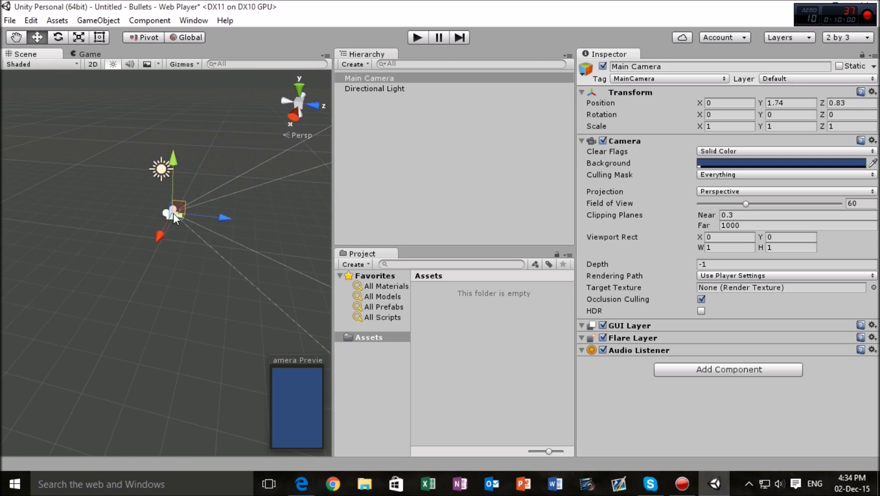
pyautogui.moveTo(177, 211); pyautogui.dragTo(129, 186)
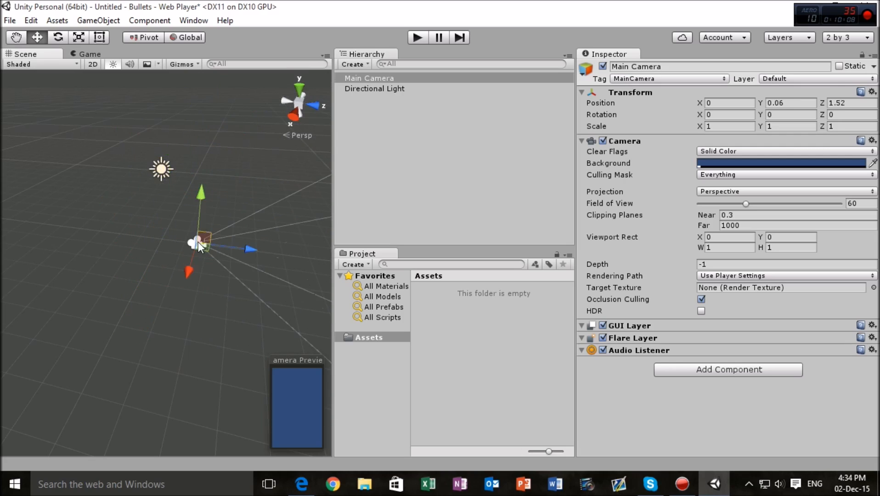
pyautogui.moveTo(201, 238); pyautogui.dragTo(202, 188)
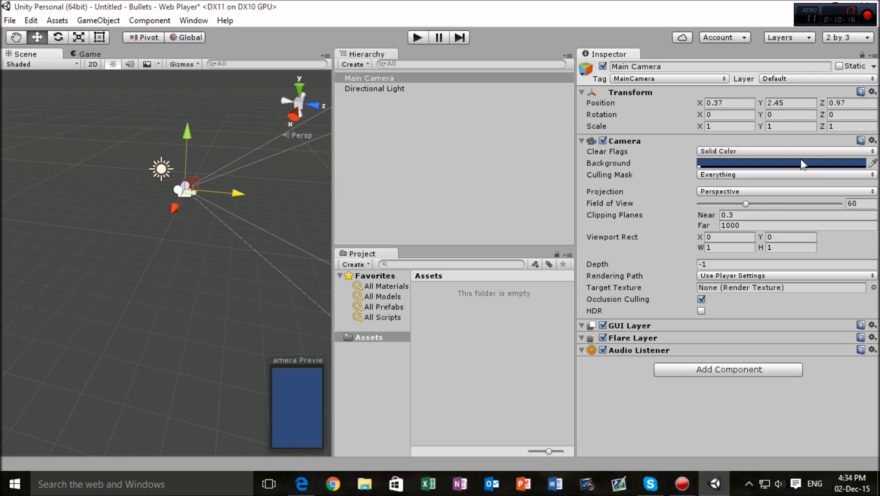
# Step: Reset the Main Camera's Transform again so position and rotation are all zero
pyautogui.click(872, 93)
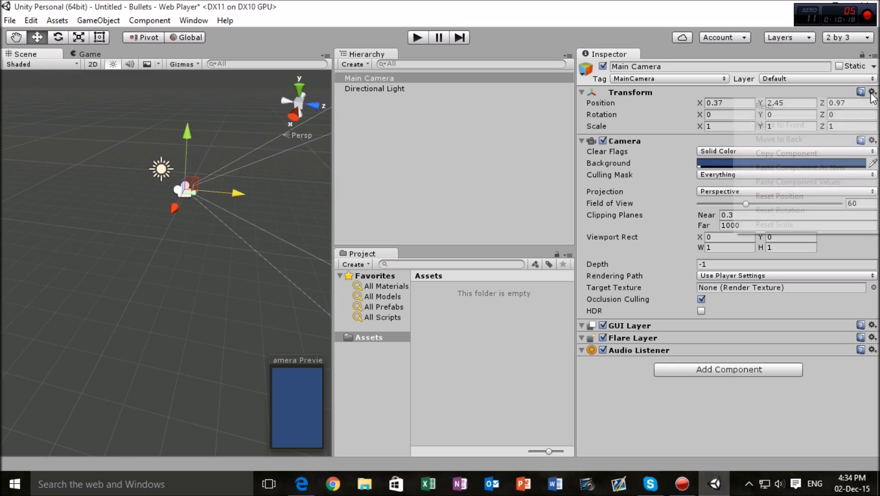
pyautogui.click(779, 195)
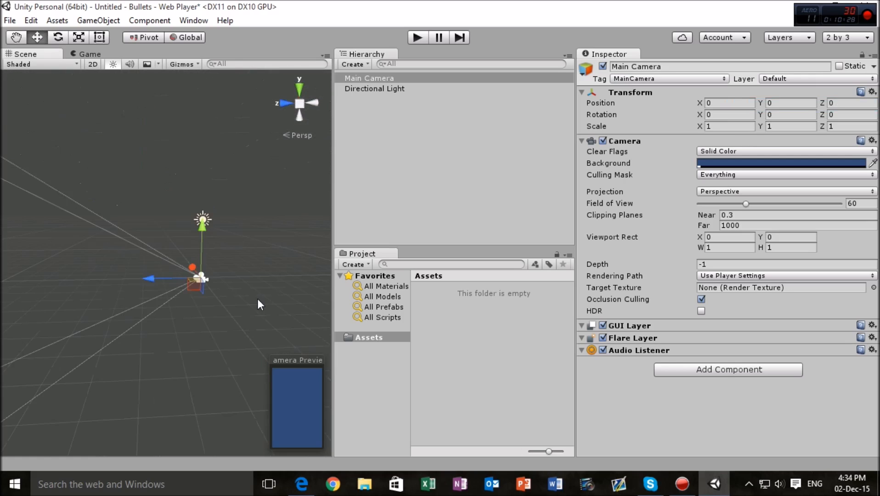
pyautogui.click(287, 103)
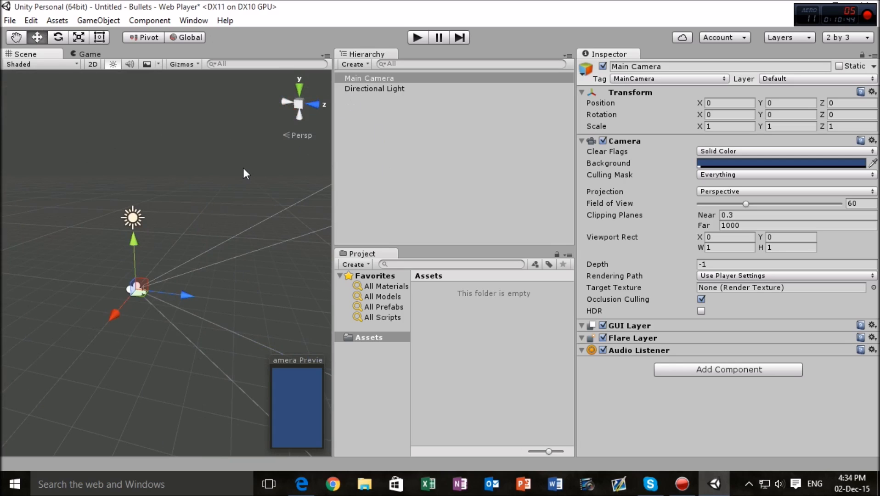
pyautogui.moveTo(244, 173); pyautogui.dragTo(180, 148)
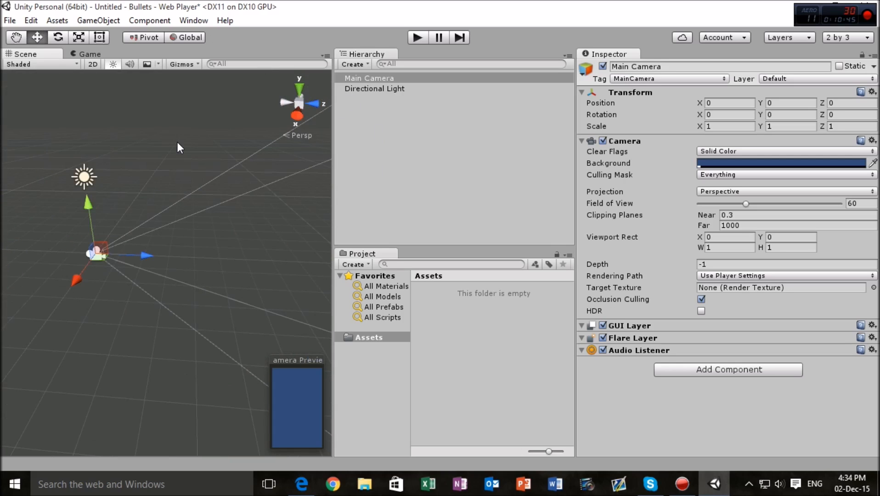
pyautogui.click(60, 205)
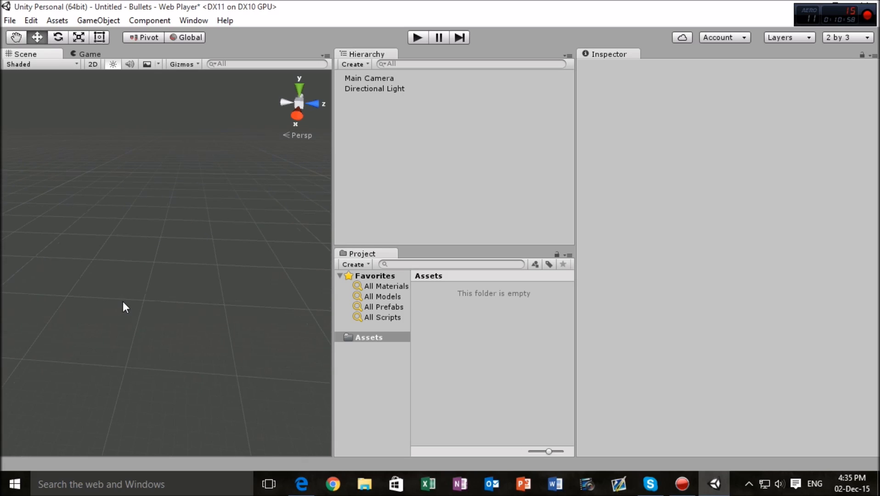
pyautogui.click(369, 78)
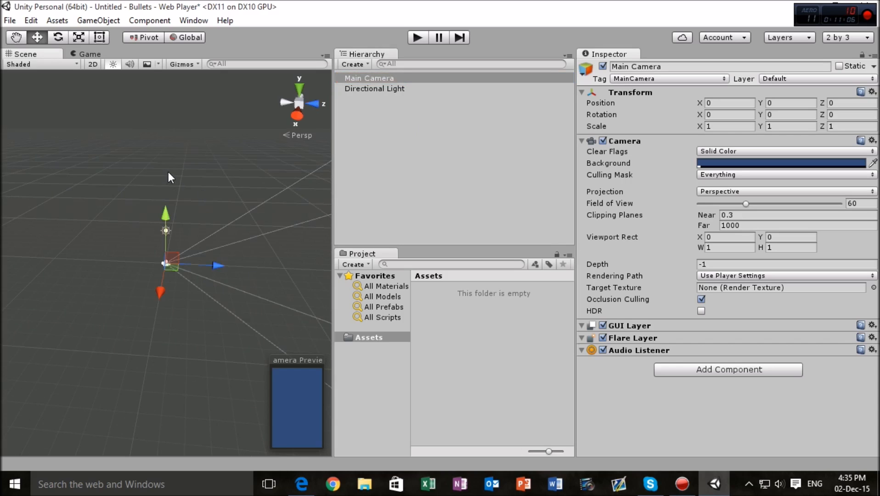
pyautogui.moveTo(403, 103)
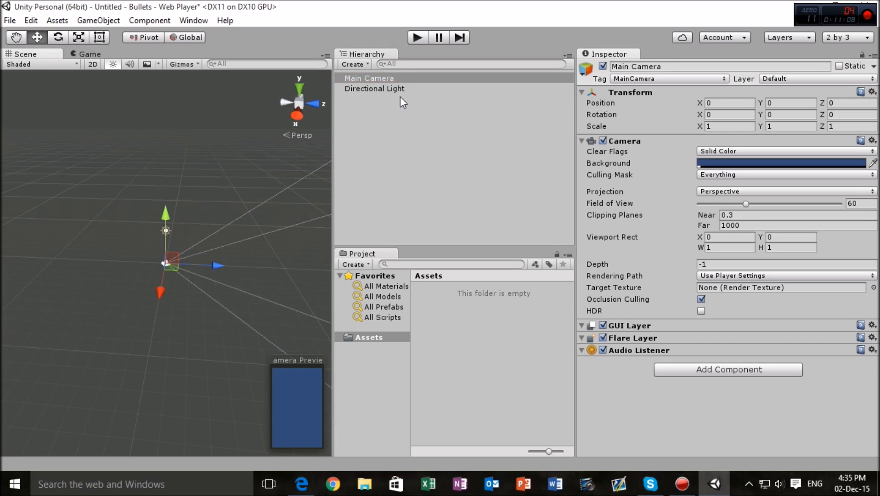
pyautogui.click(374, 89)
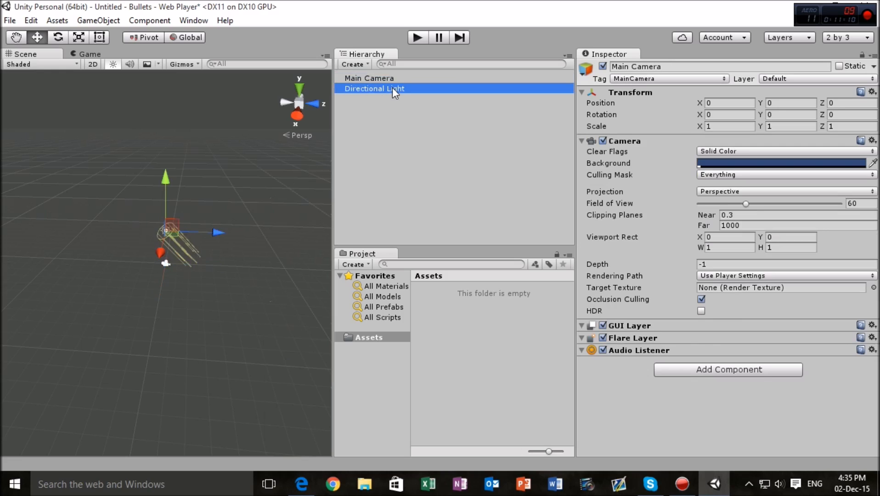
pyautogui.click(368, 78)
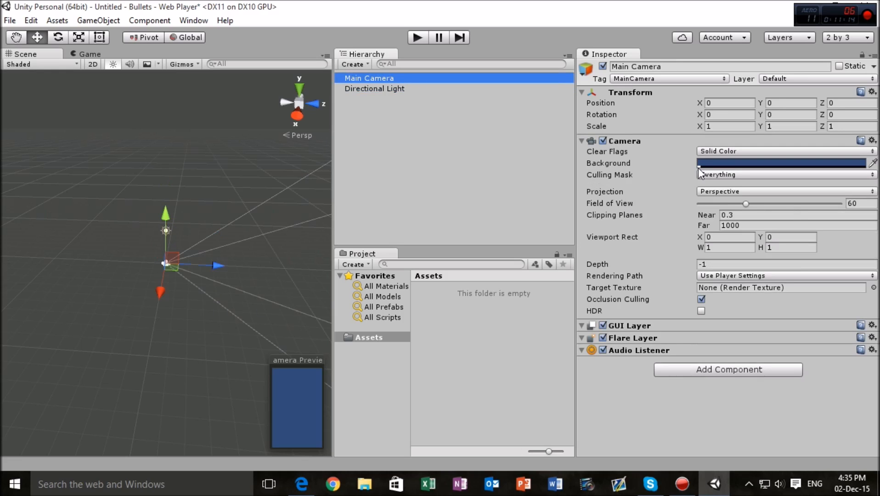
pyautogui.moveTo(159, 230)
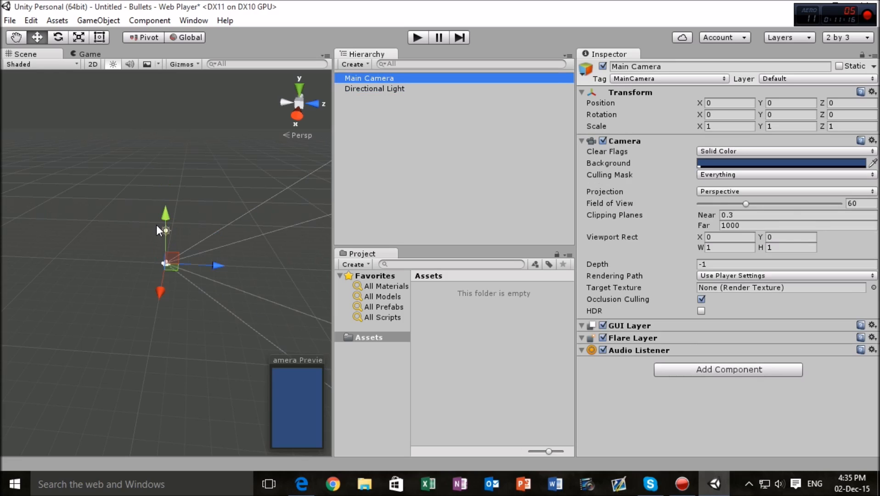
# Step: Lift the Main Camera along Y and set Position Y to 12, giving 0, 12, 0
pyautogui.moveTo(165, 229); pyautogui.dragTo(173, 101)
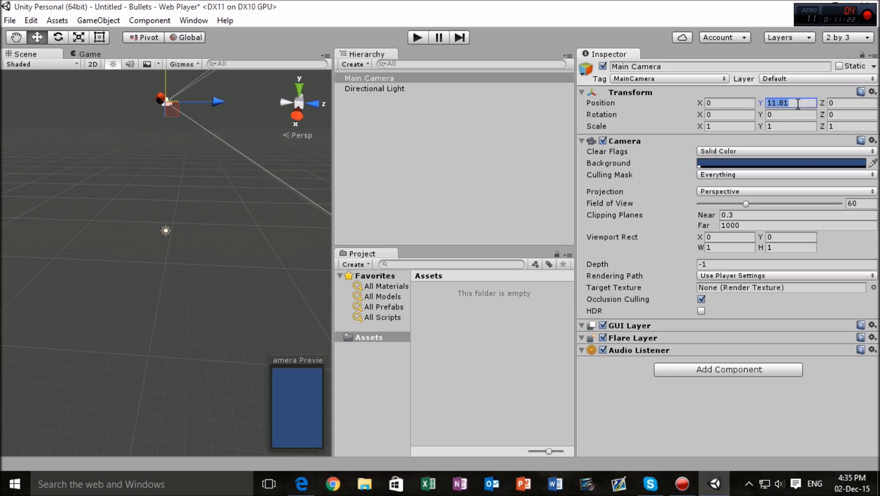
pyautogui.write('12')
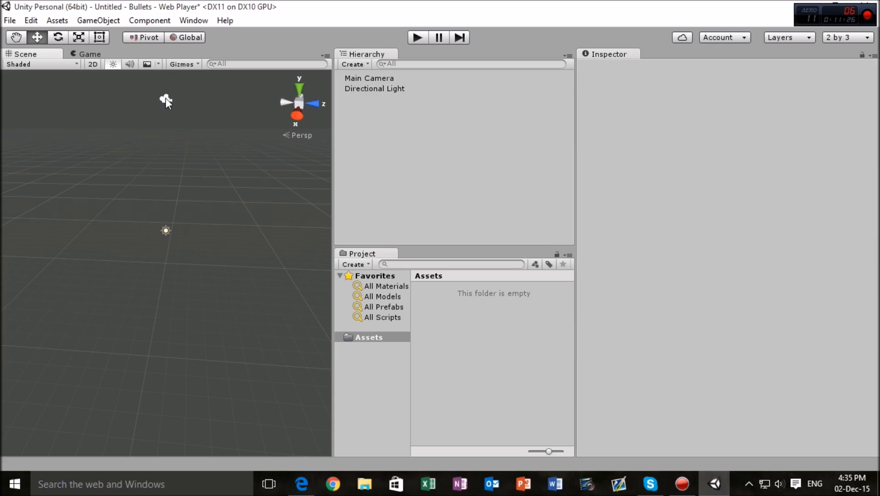
pyautogui.click(368, 78)
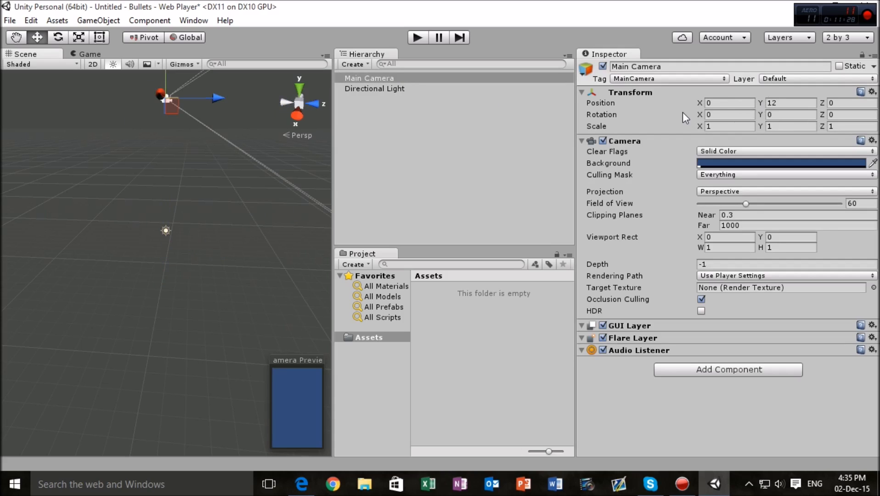
pyautogui.moveTo(618, 120)
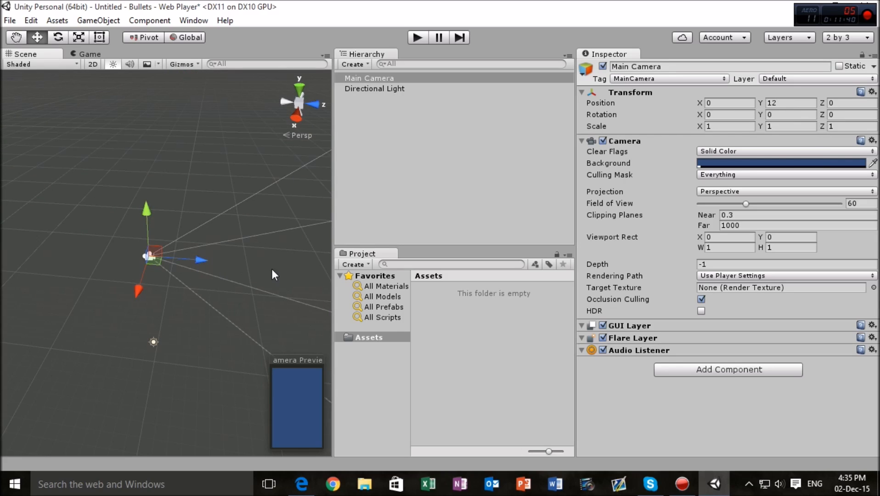
pyautogui.moveTo(328, 273)
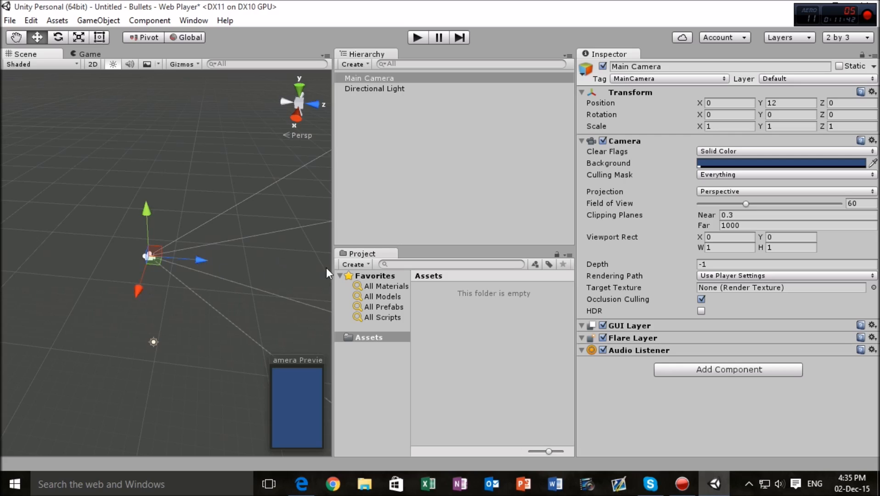
pyautogui.moveTo(214, 236)
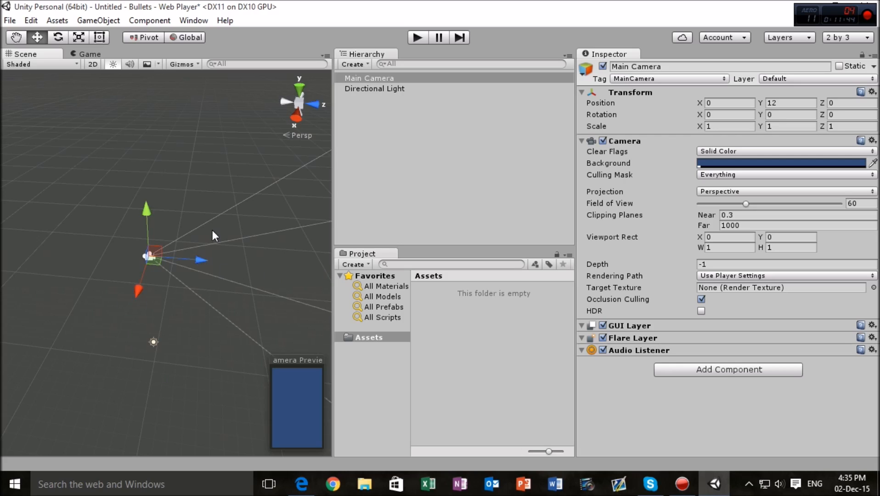
pyautogui.moveTo(500, 303)
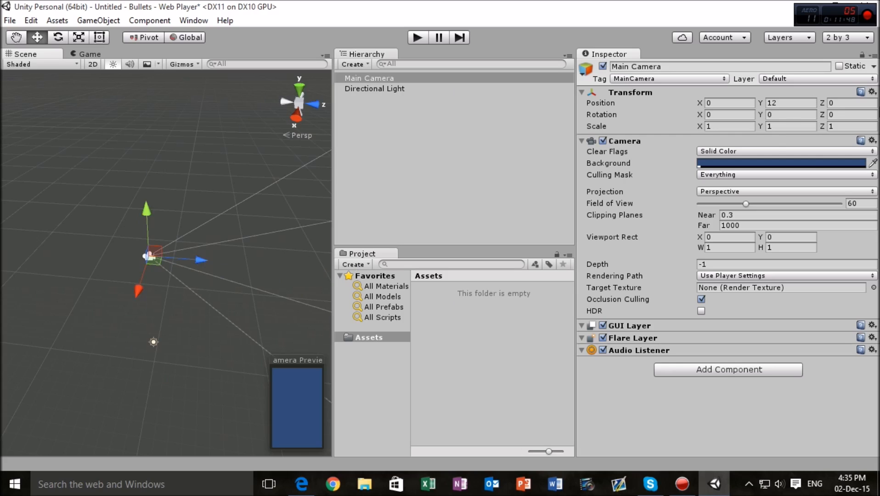
pyautogui.moveTo(778, 126)
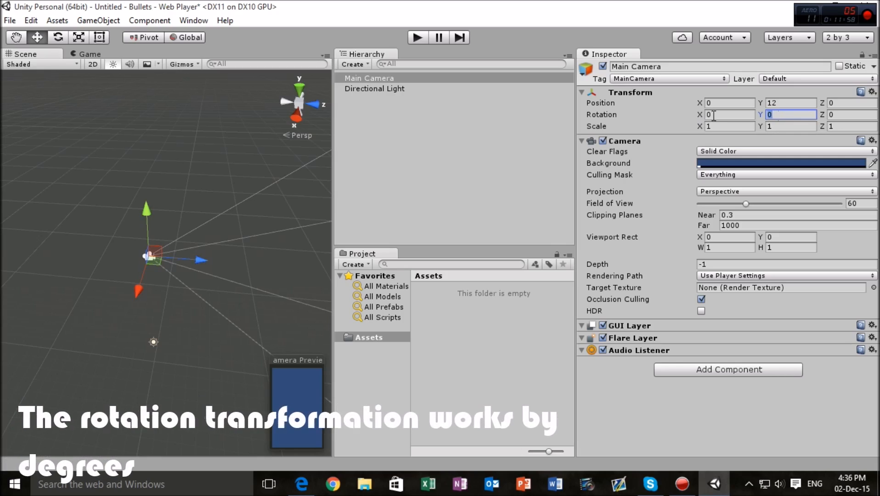
# Step: Set the Main Camera's Rotation X to 90 so it looks straight down at the grid
pyautogui.click(730, 115)
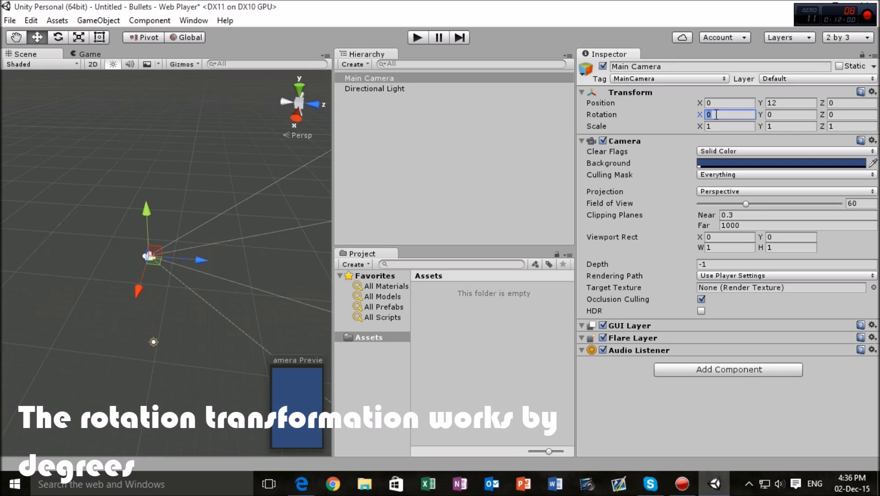
pyautogui.write('90')
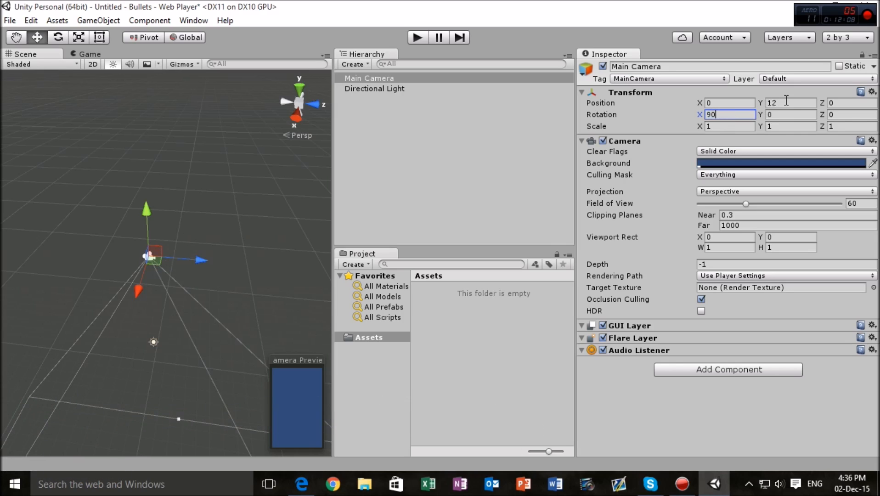
pyautogui.moveTo(269, 280)
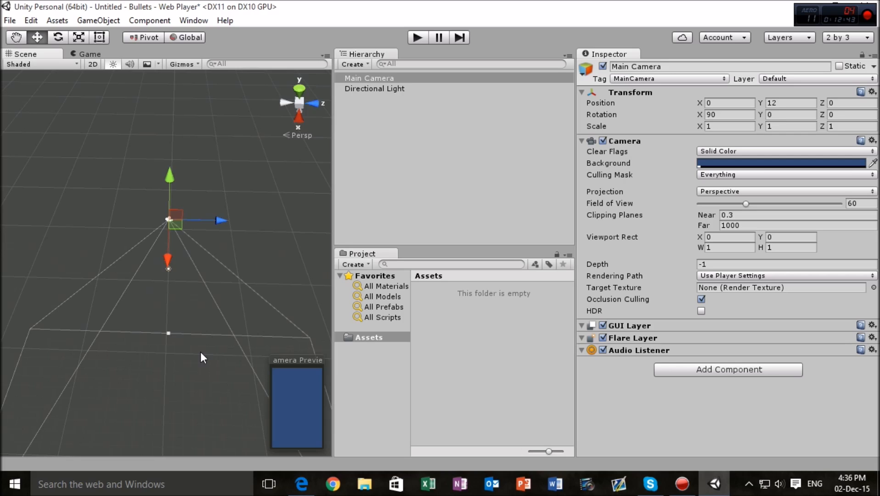
pyautogui.moveTo(188, 355)
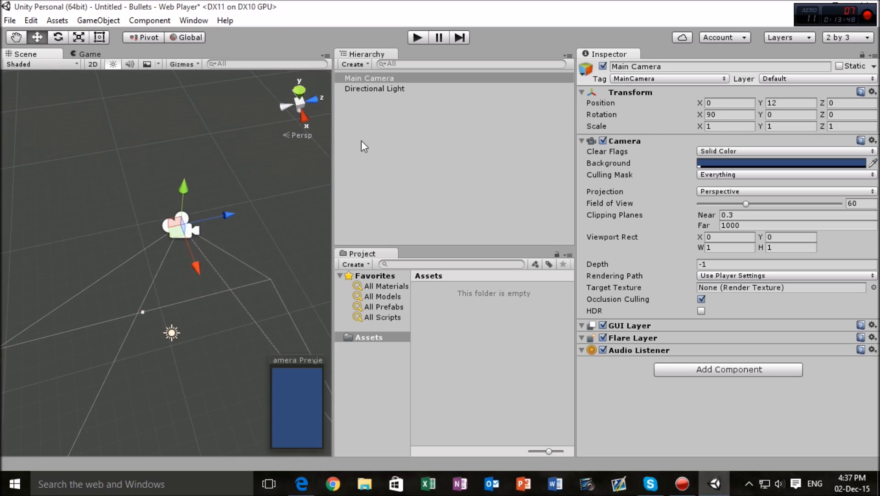
pyautogui.moveTo(549, 107)
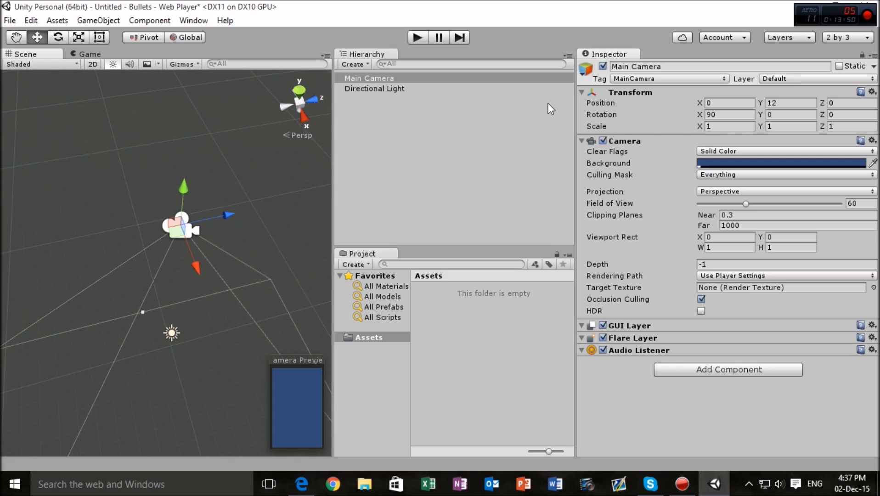
pyautogui.moveTo(333, 158)
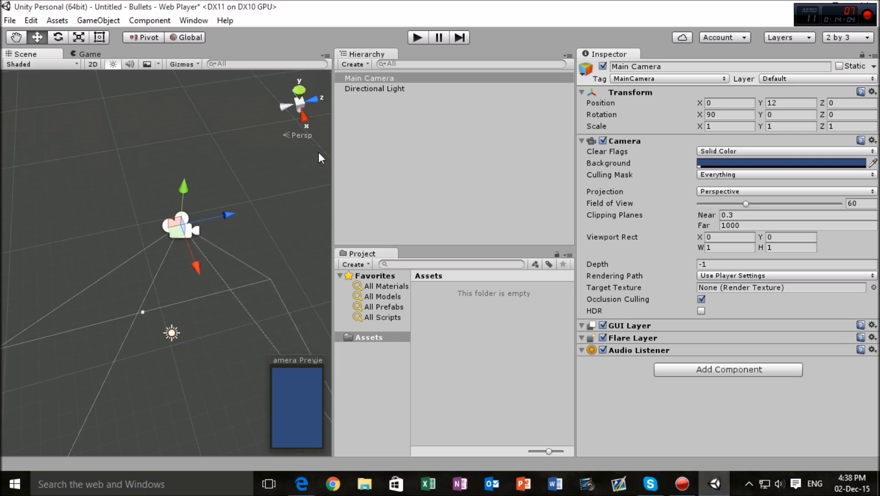
pyautogui.moveTo(322, 131)
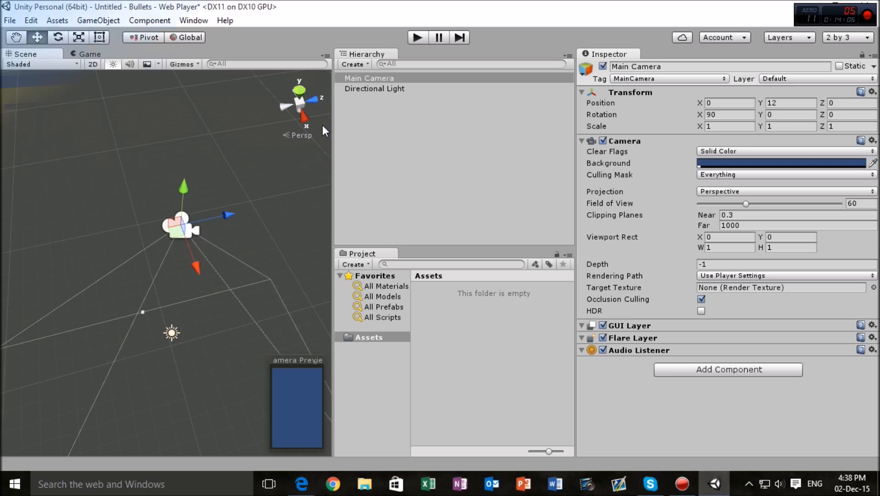